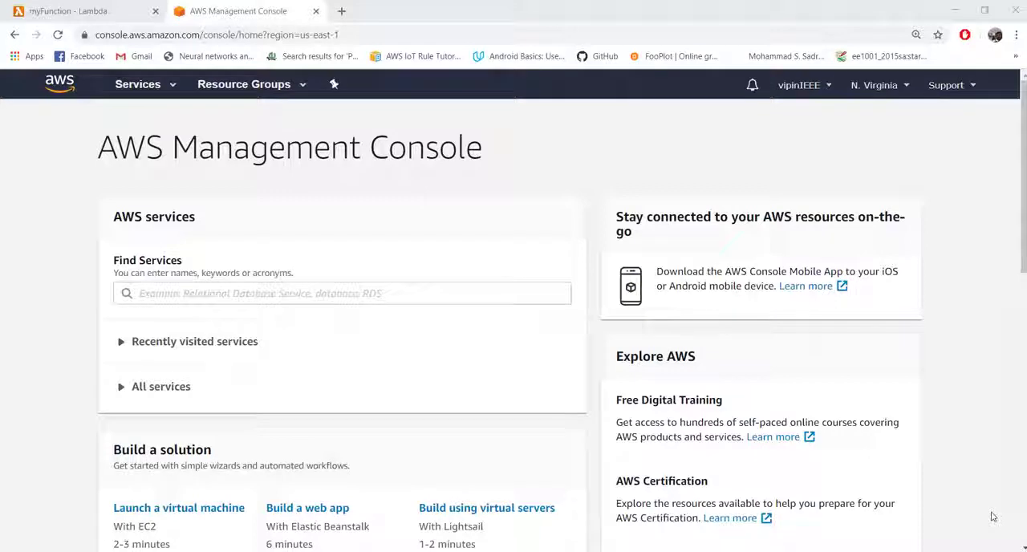
mouse_move(671, 5)
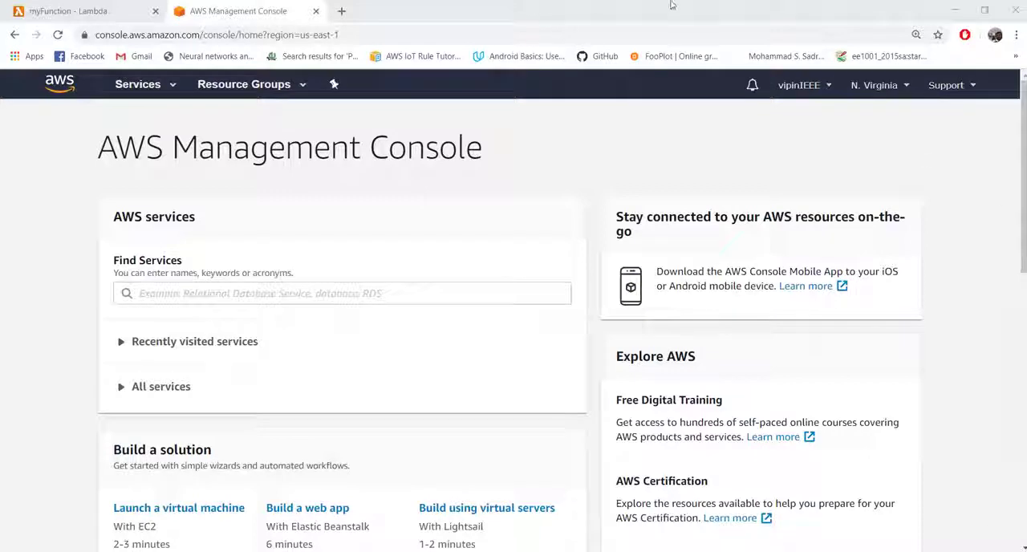
- Reach IoT Core from the console search, then review the option menus of myIotDynamoDBRule and myIoTTemperatureRule
left_click(80, 10)
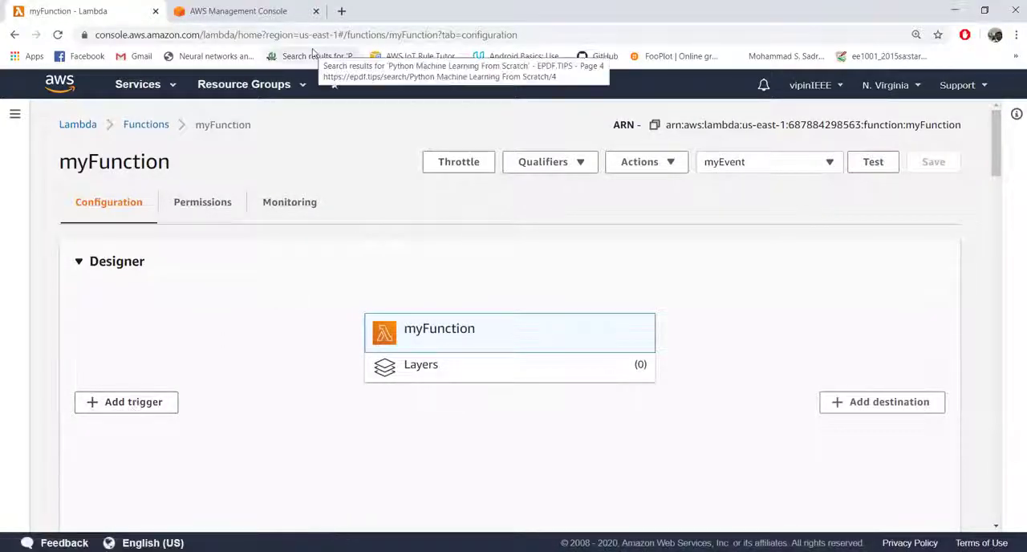
left_click(238, 10)
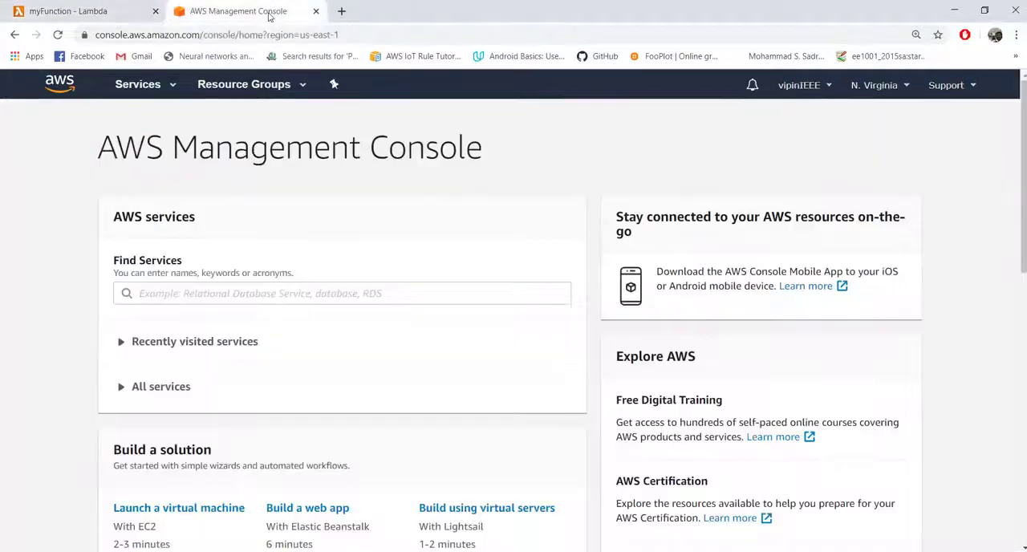
left_click(340, 293)
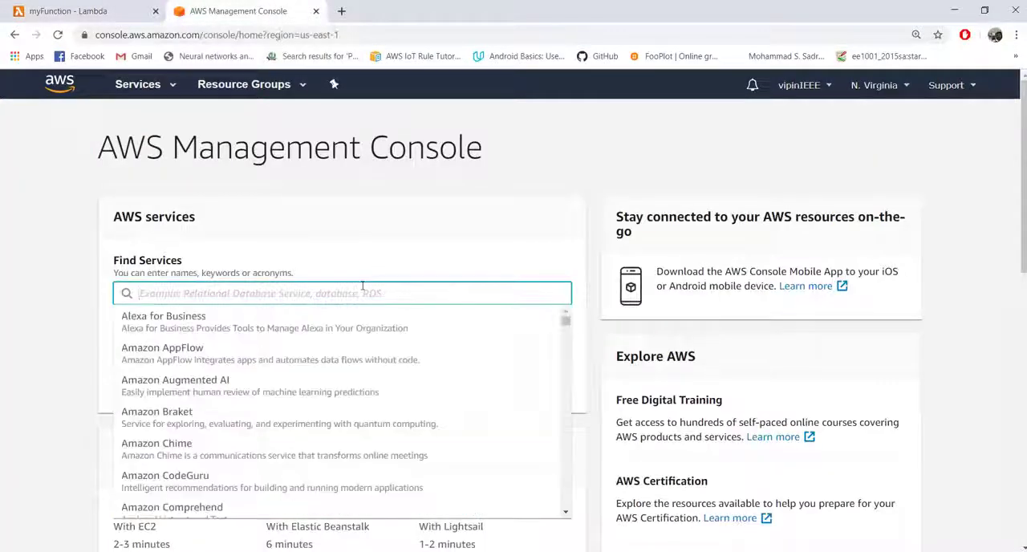
type("iot core")
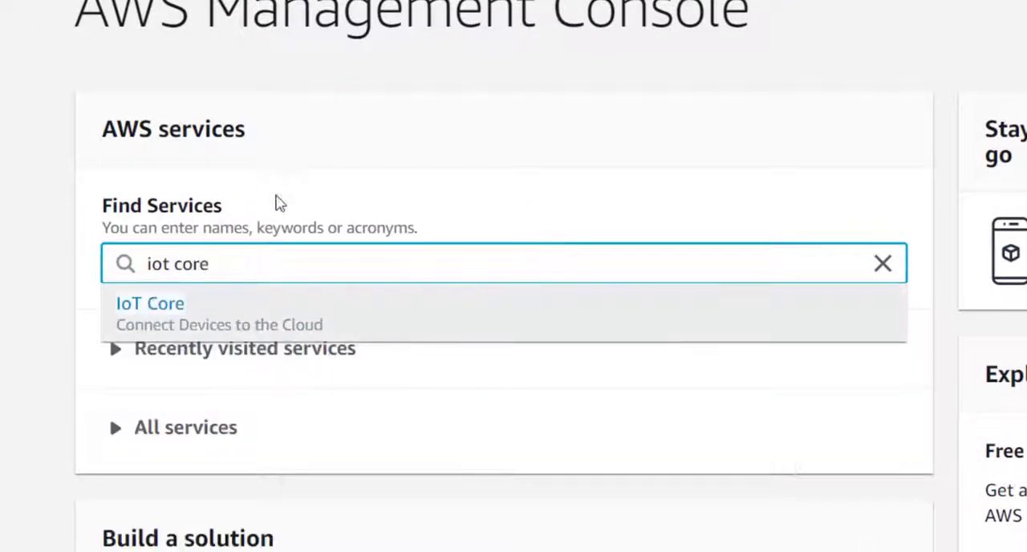
left_click(151, 304)
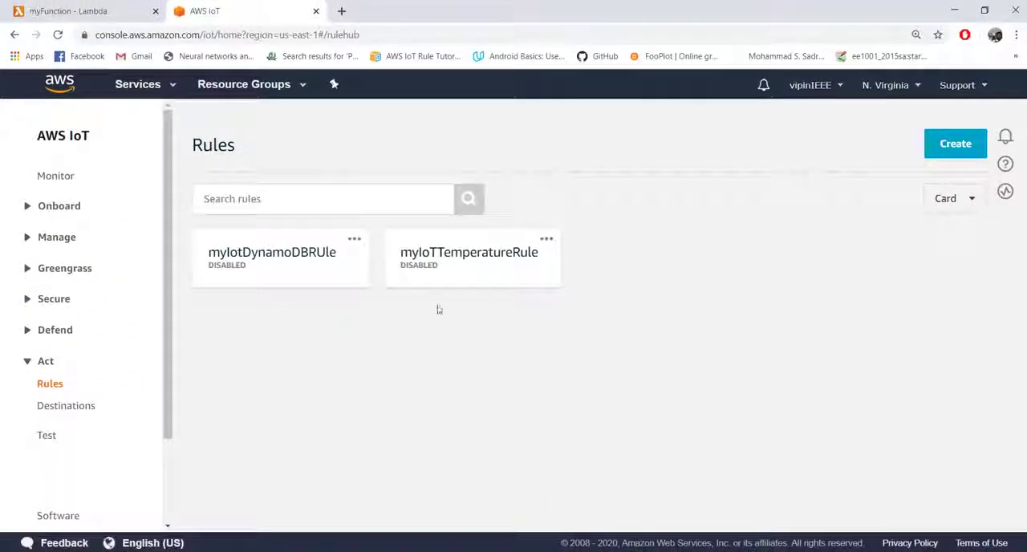
mouse_move(146, 323)
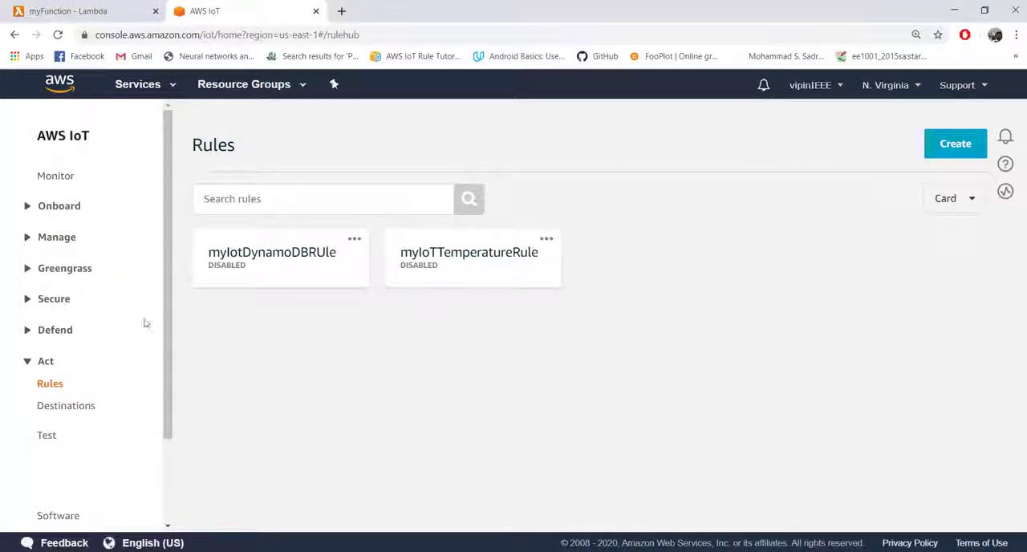
mouse_move(77, 238)
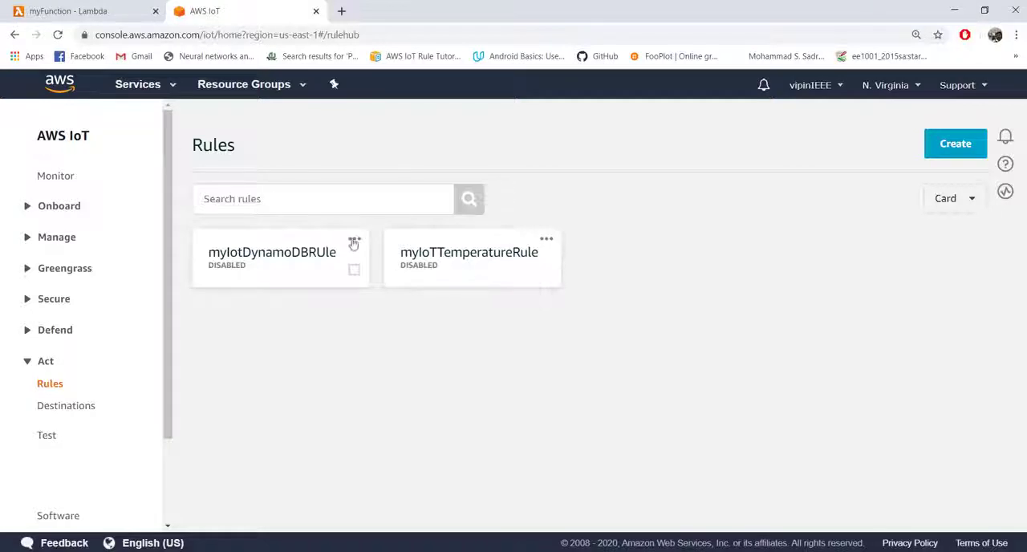
left_click(353, 239)
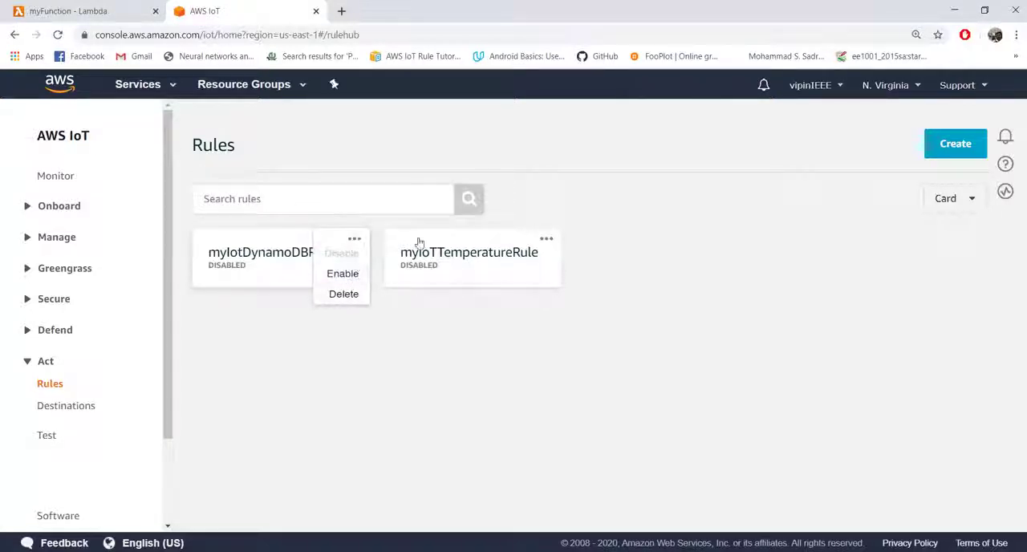
left_click(546, 238)
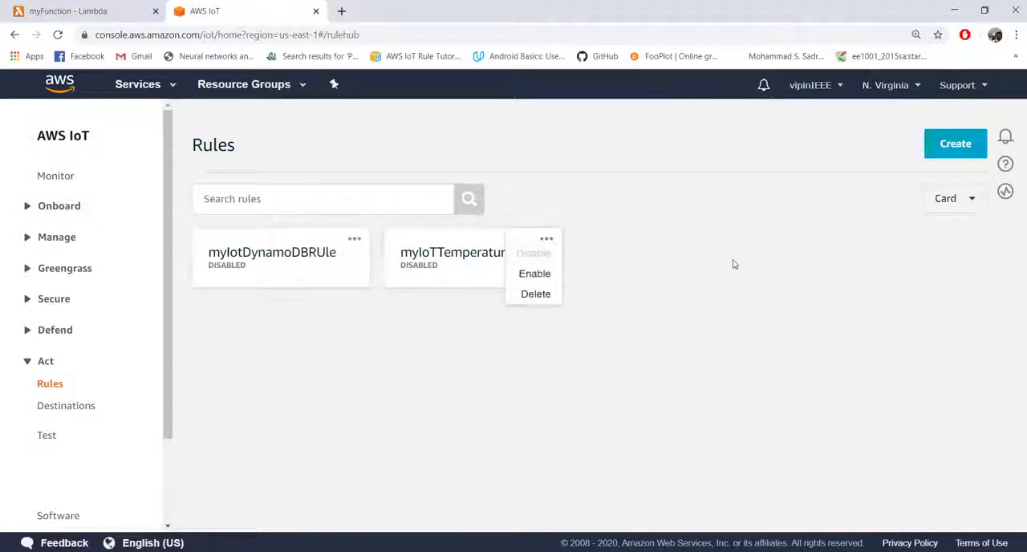
mouse_move(469, 409)
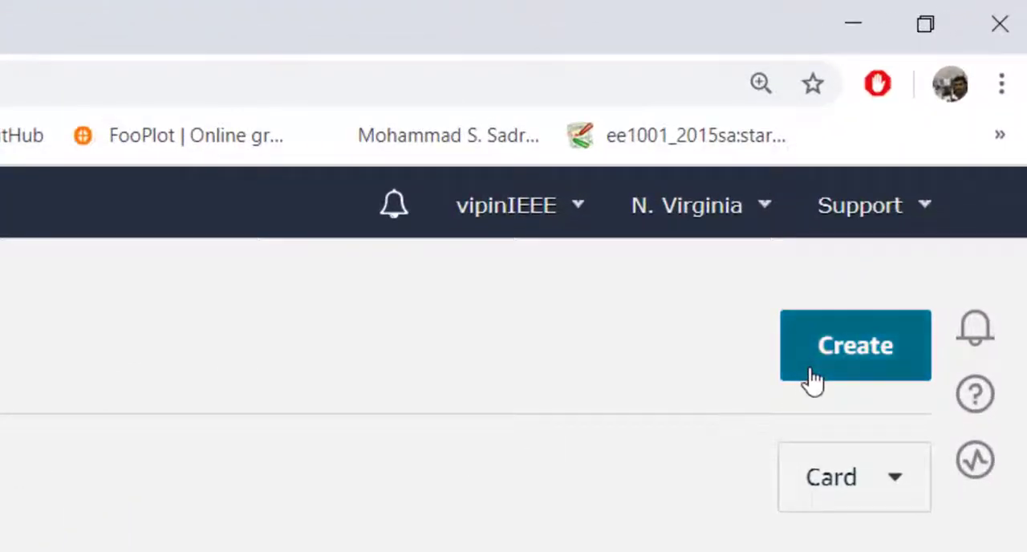
- Start a new rule named myLambdaR… with query SELECT * FROM 'iot/topic' and reach the actions section
left_click(854, 345)
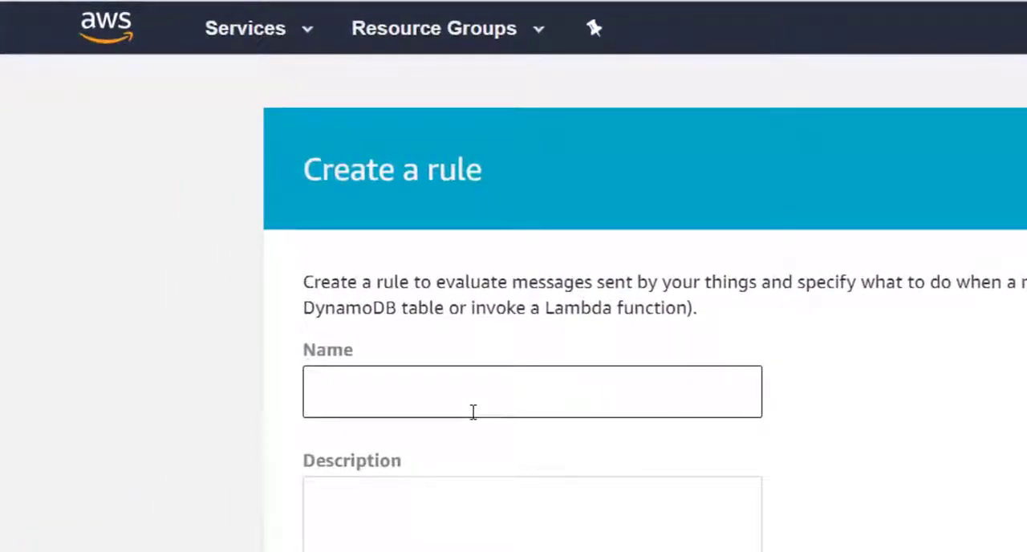
type("myLambdaR")
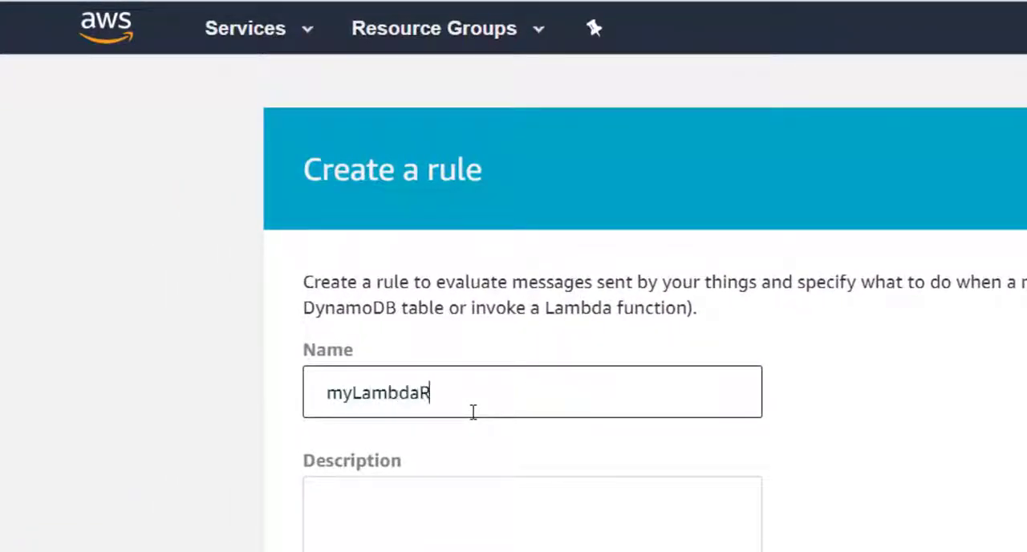
scroll("down", 3)
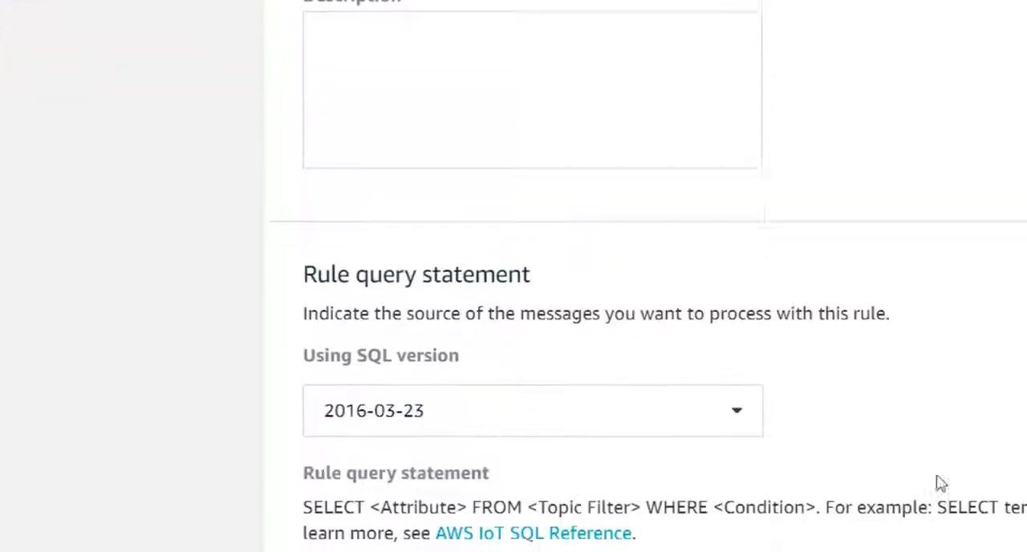
scroll("down", 3)
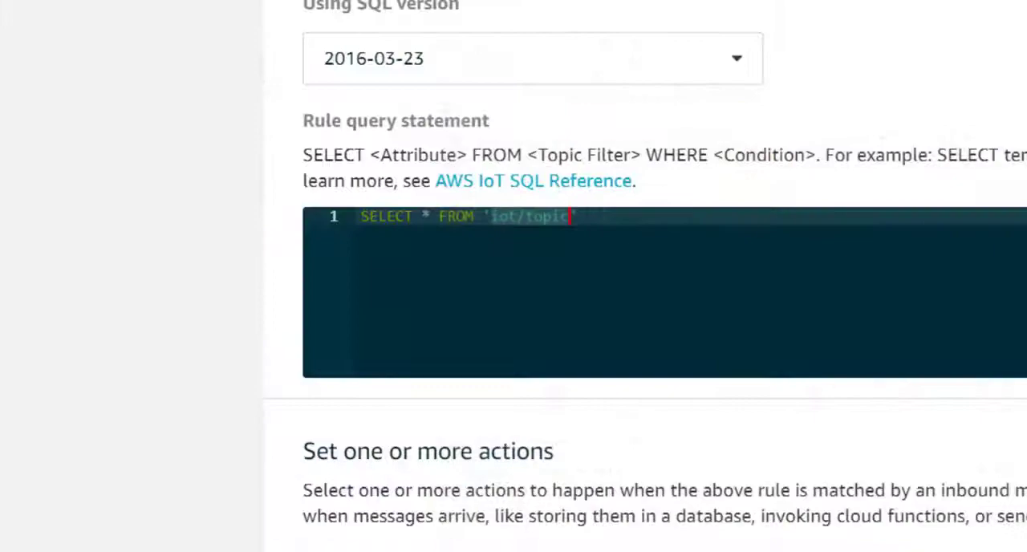
scroll("down", 3)
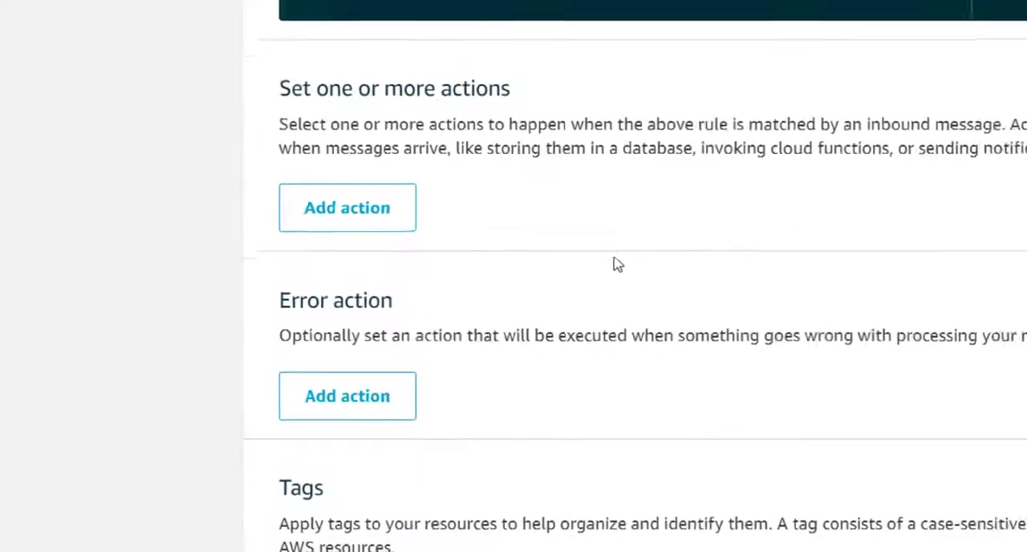
- Add an action that sends a message to a Lambda function
left_click(347, 207)
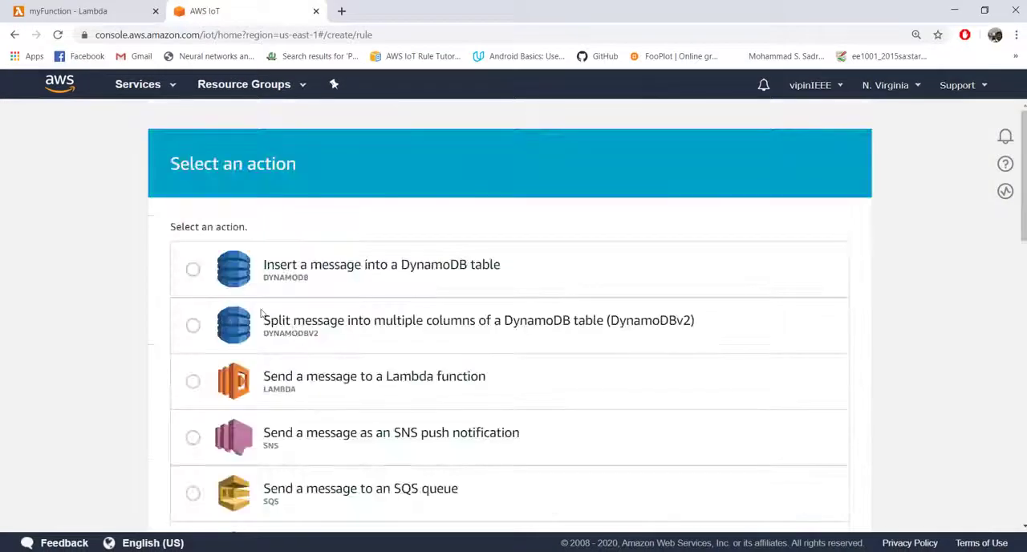
left_click(193, 382)
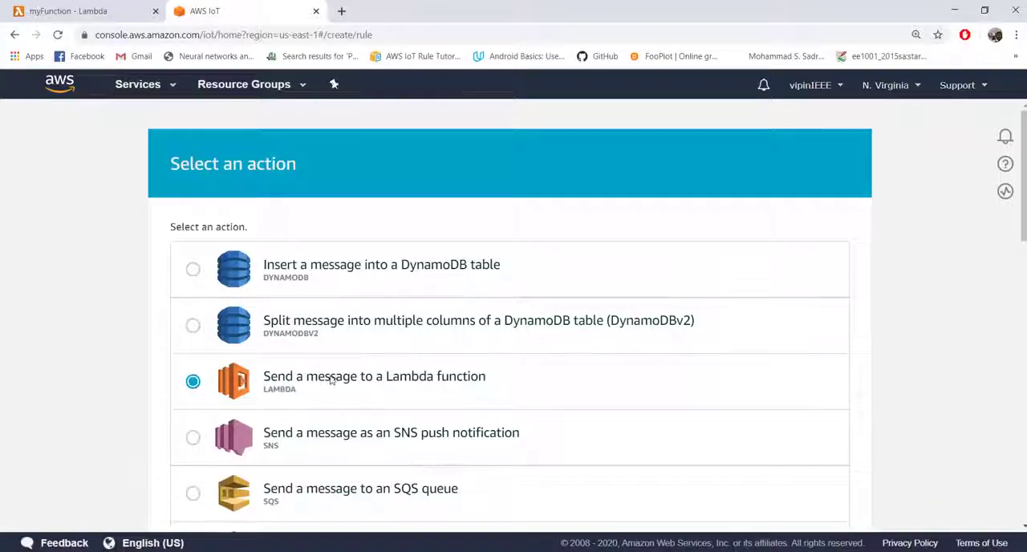
scroll("down", 3)
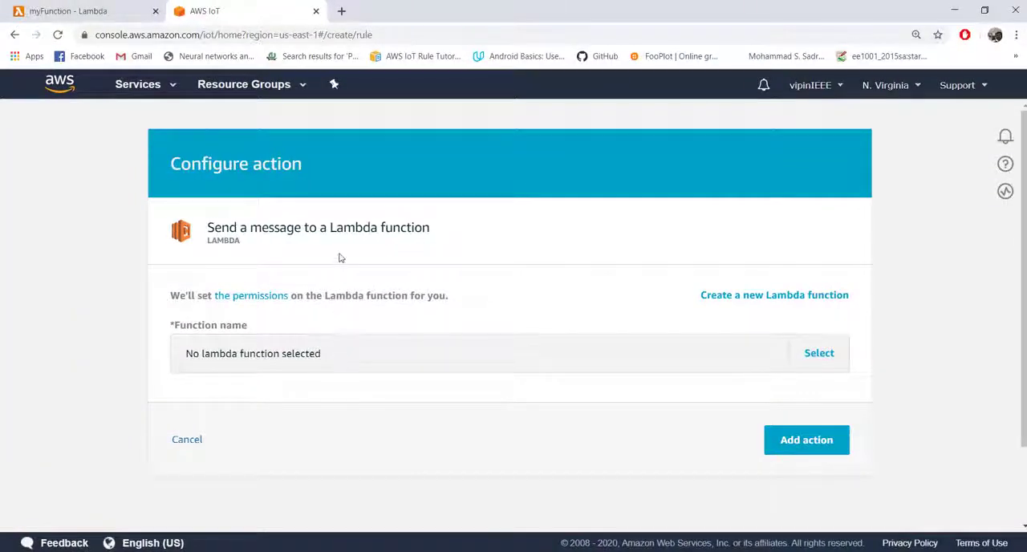
mouse_move(366, 250)
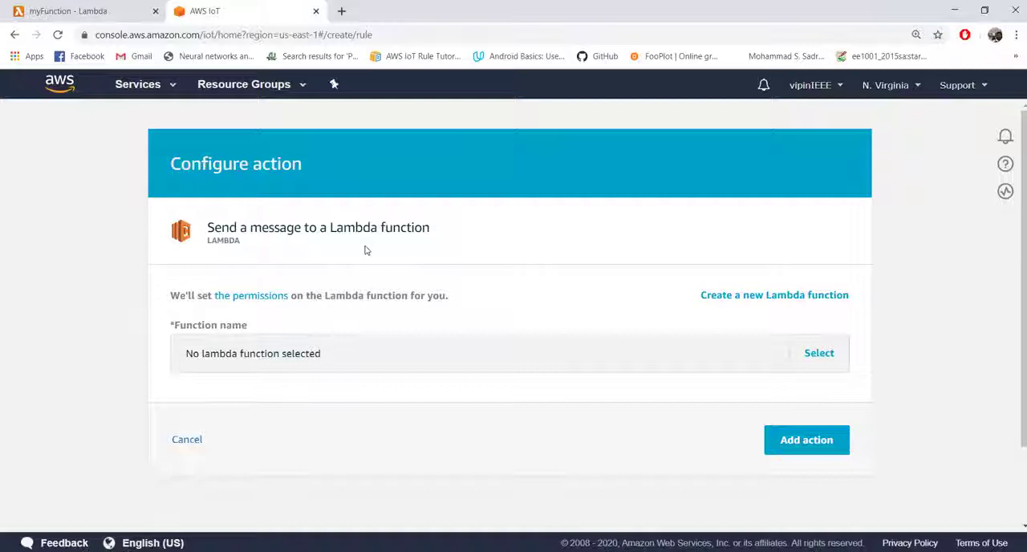
- Pick the target Lambda function for the action and move down to finish the rule form
left_click(819, 353)
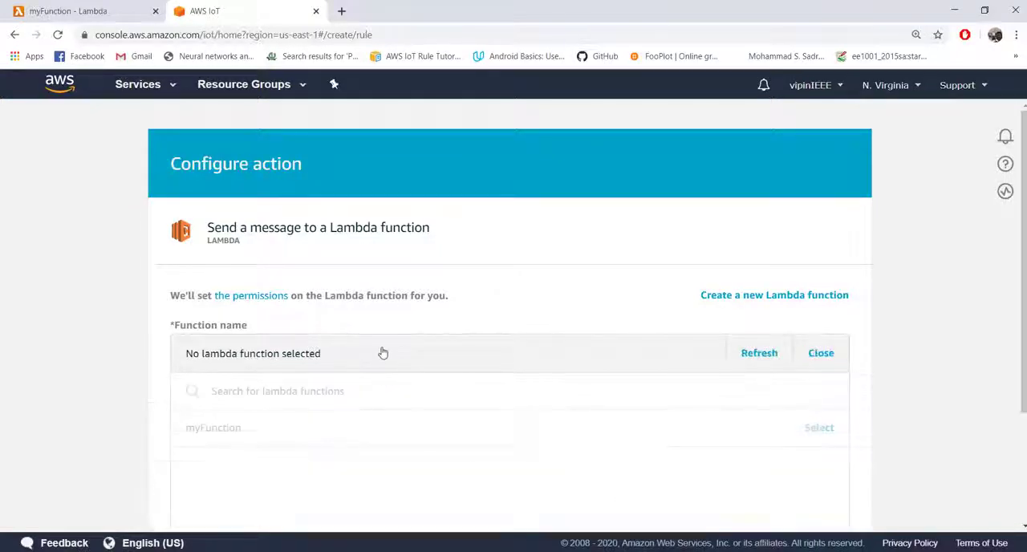
left_click(80, 10)
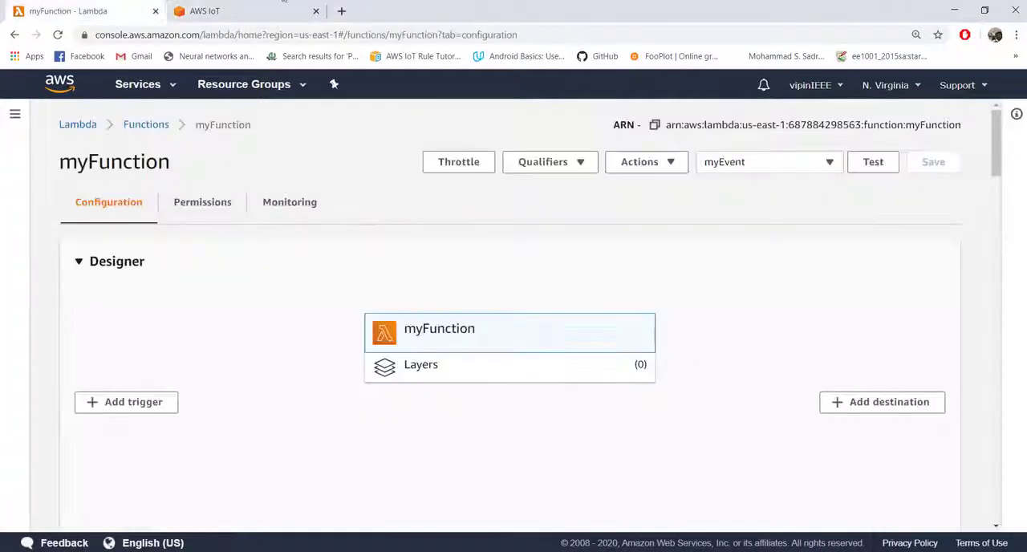
left_click(225, 10)
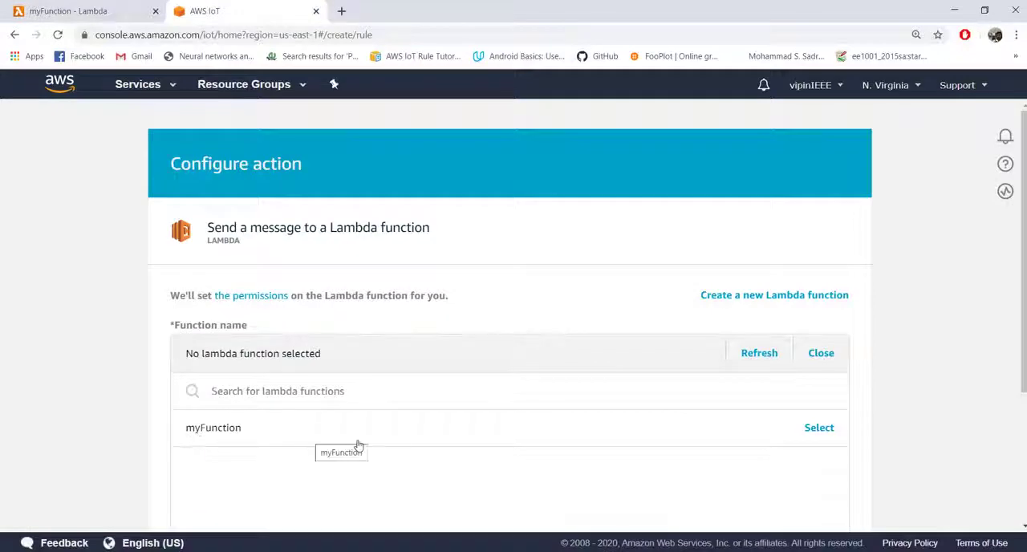
mouse_move(730, 302)
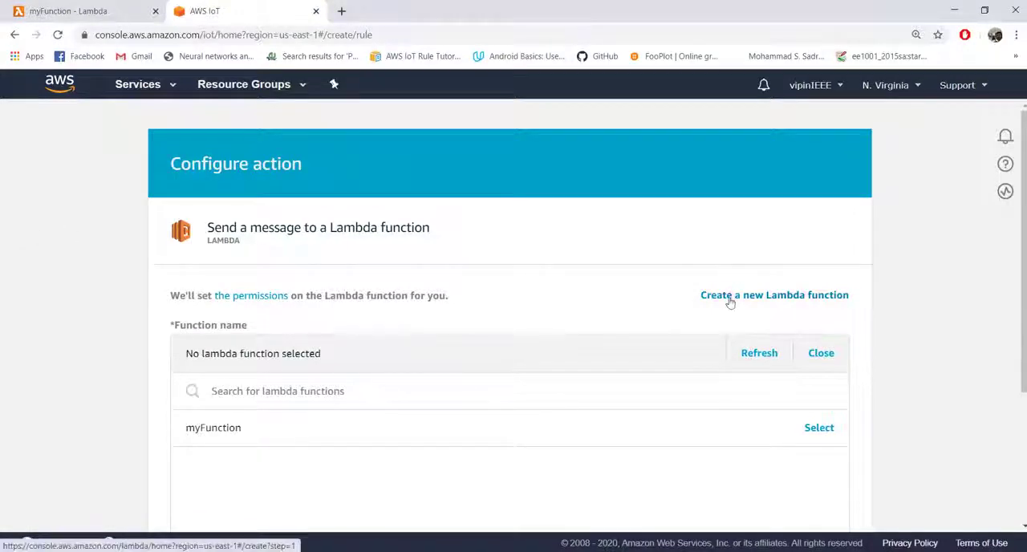
left_click(773, 294)
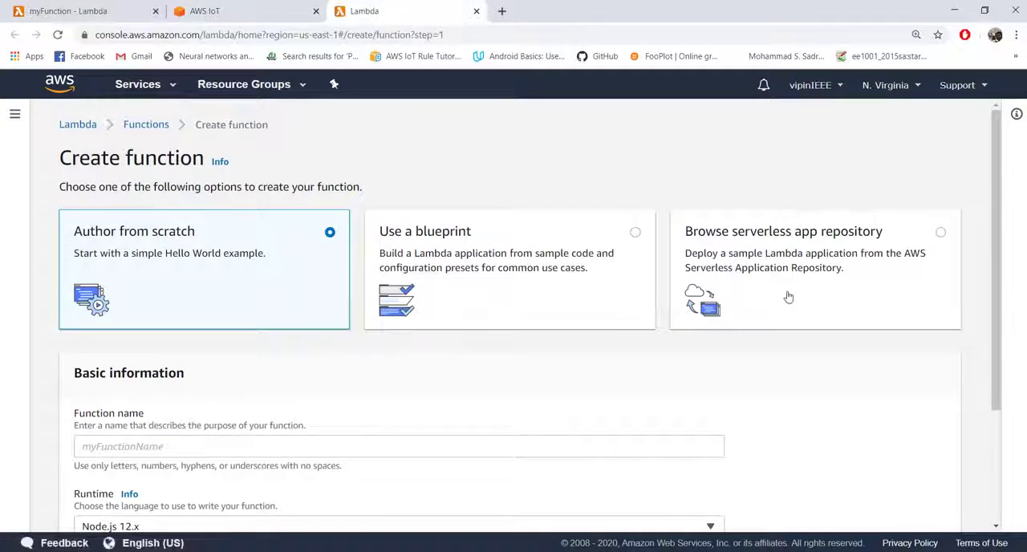
scroll("down", 3)
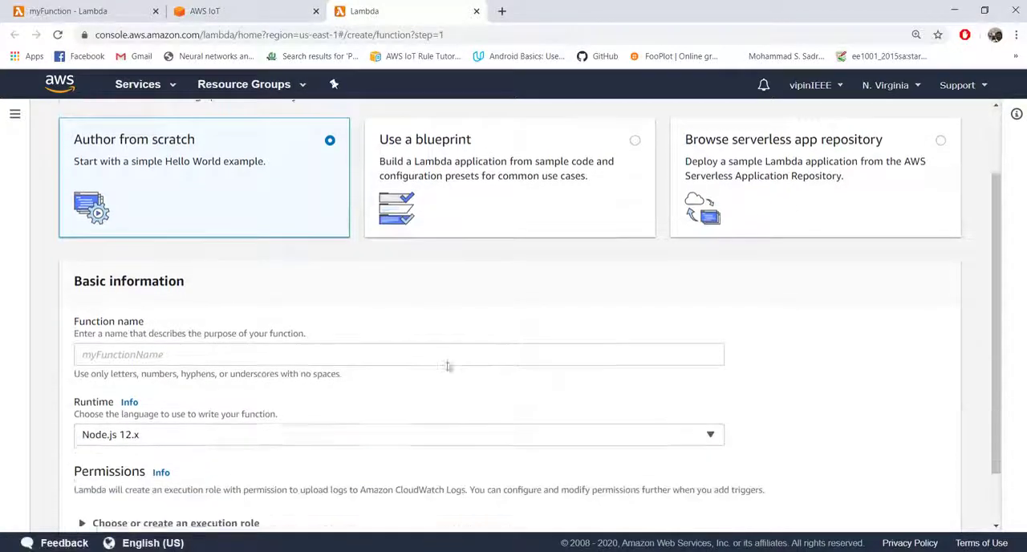
scroll("down", 3)
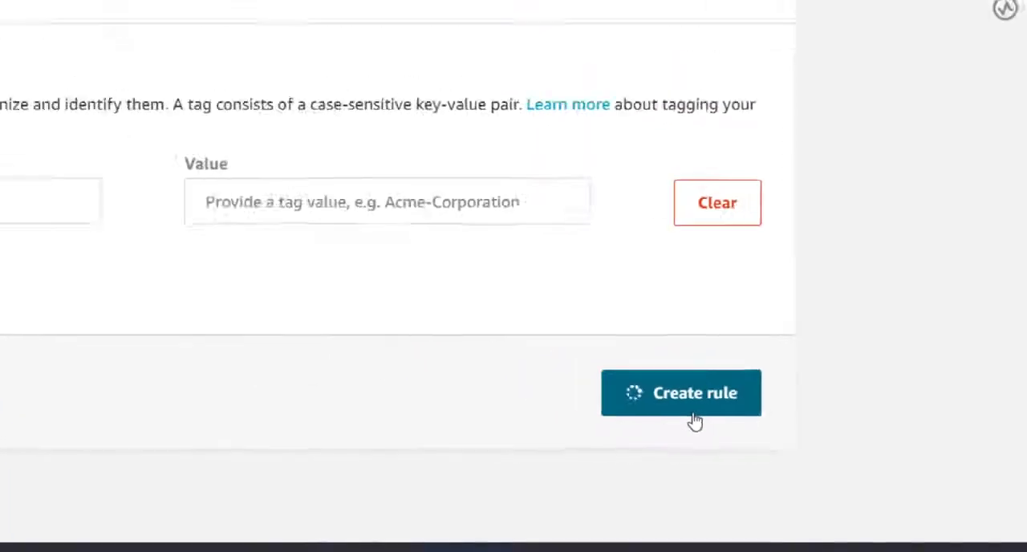
- Submit Create rule, then reload myFunction so AWS IoT appears as its trigger
left_click(680, 392)
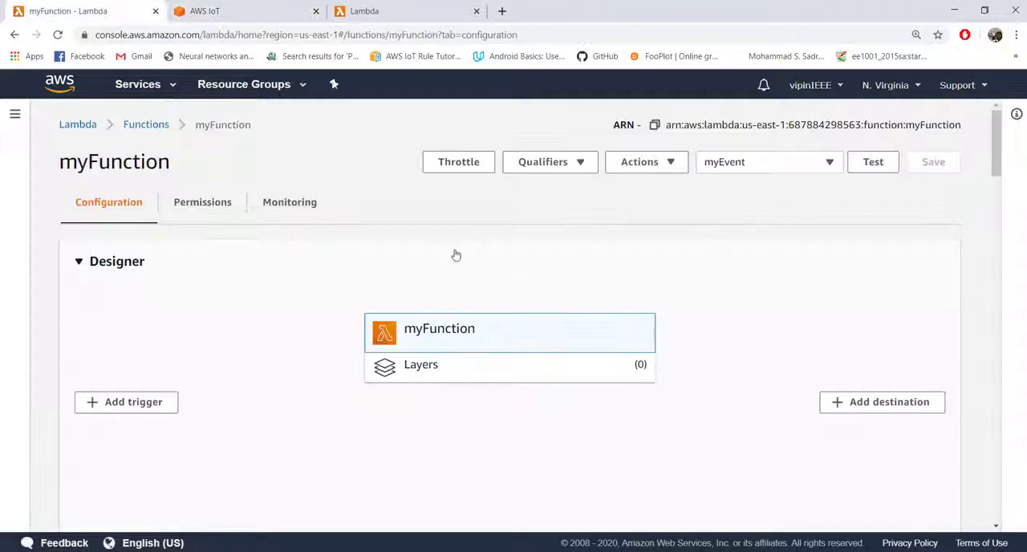
left_click(58, 36)
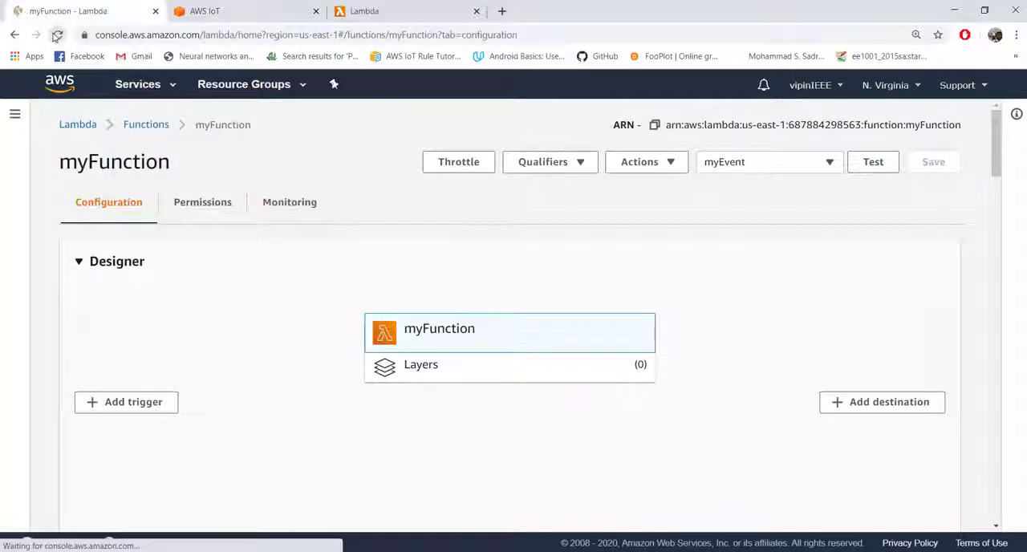
left_click(58, 35)
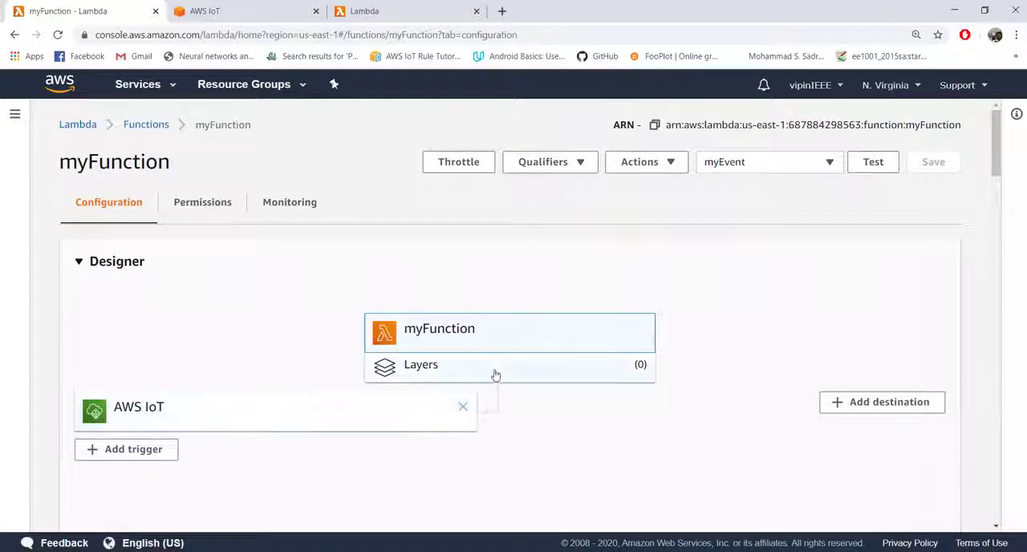
mouse_move(533, 353)
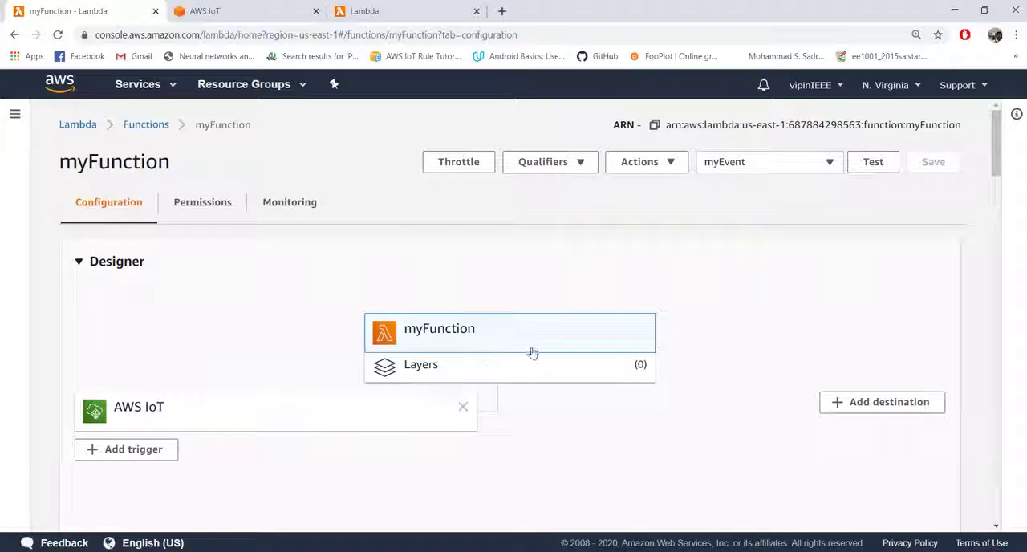
mouse_move(501, 296)
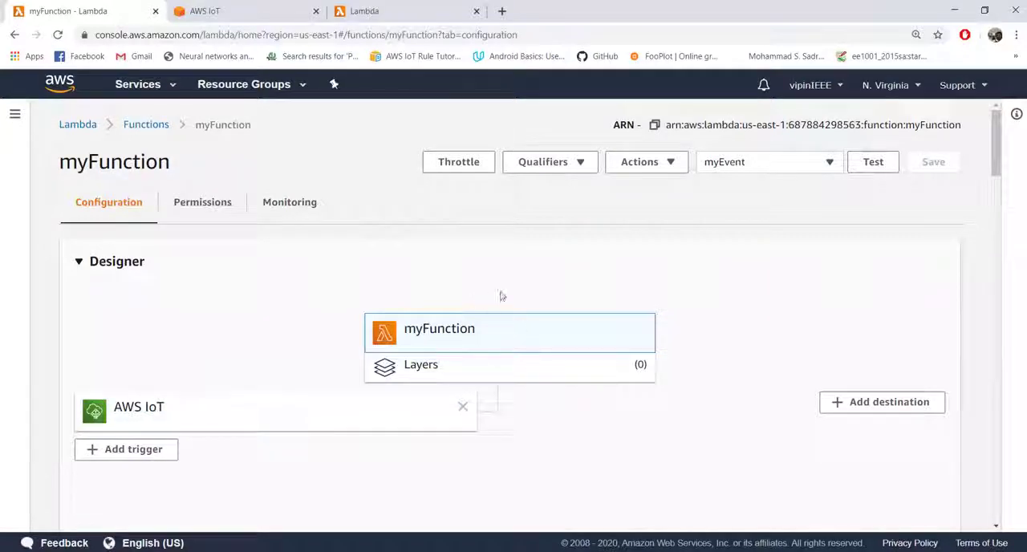
mouse_move(182, 276)
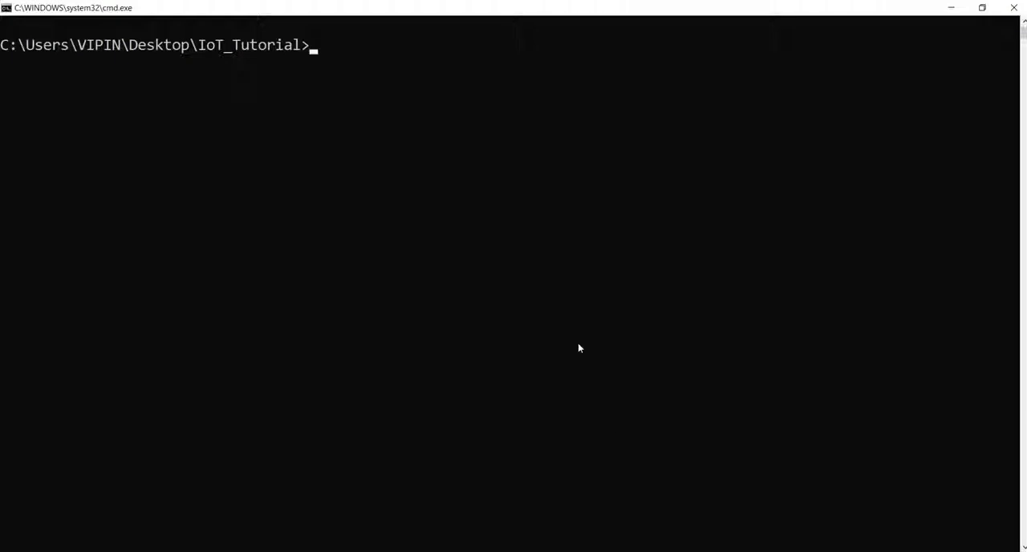
mouse_move(712, 466)
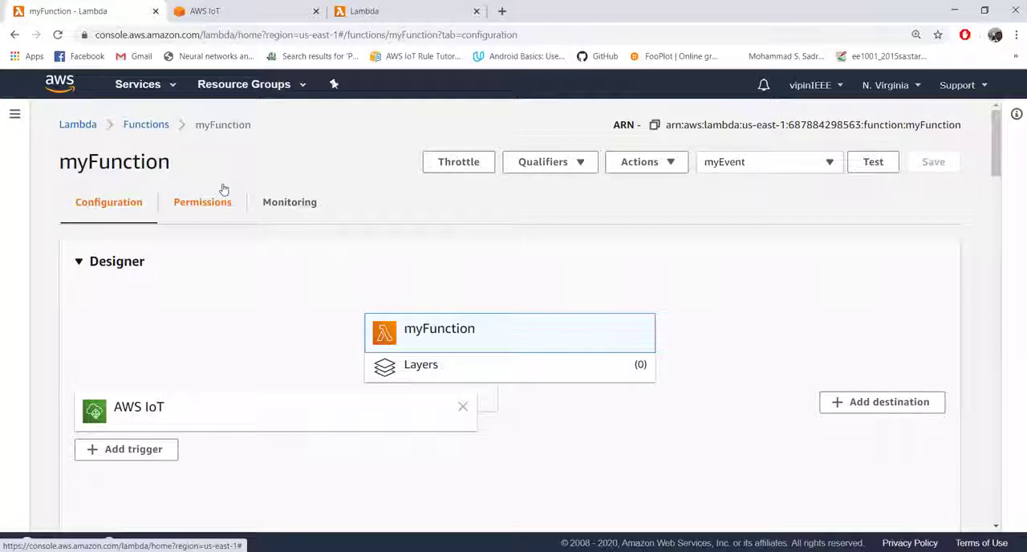
- From Monitoring, view logs in CloudWatch and enter the /aws/lambda/myFunction log group
left_click(289, 202)
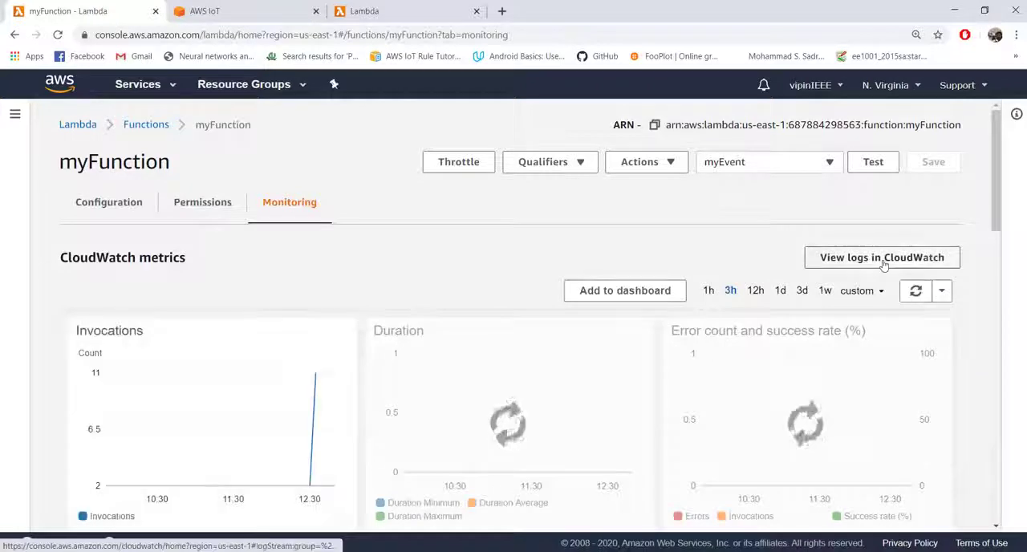
left_click(882, 257)
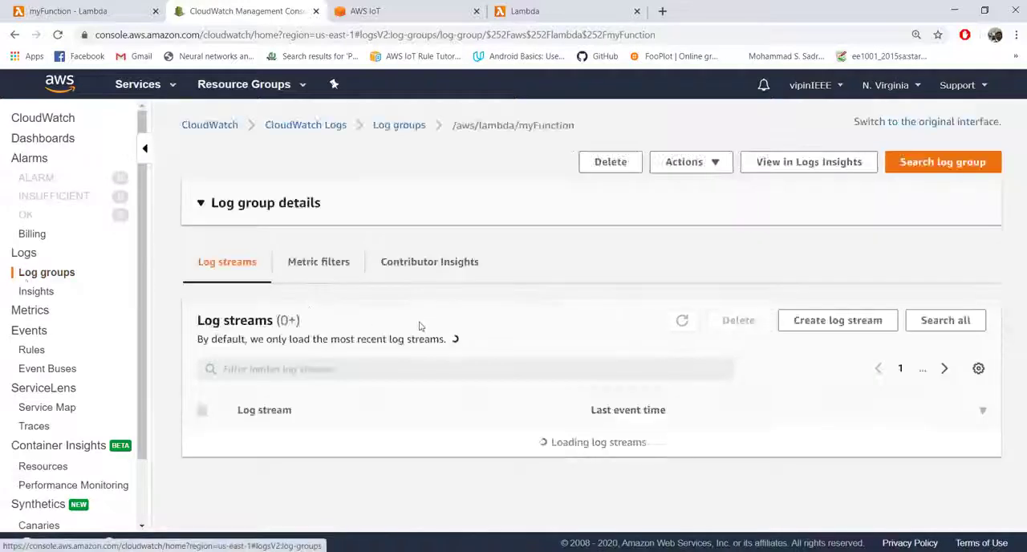
scroll("down", 3)
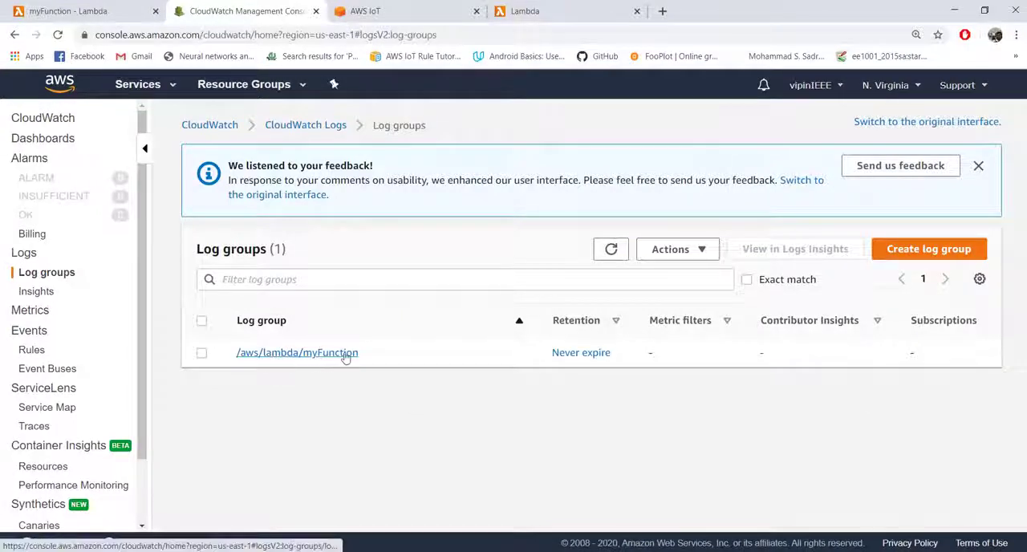
left_click(297, 353)
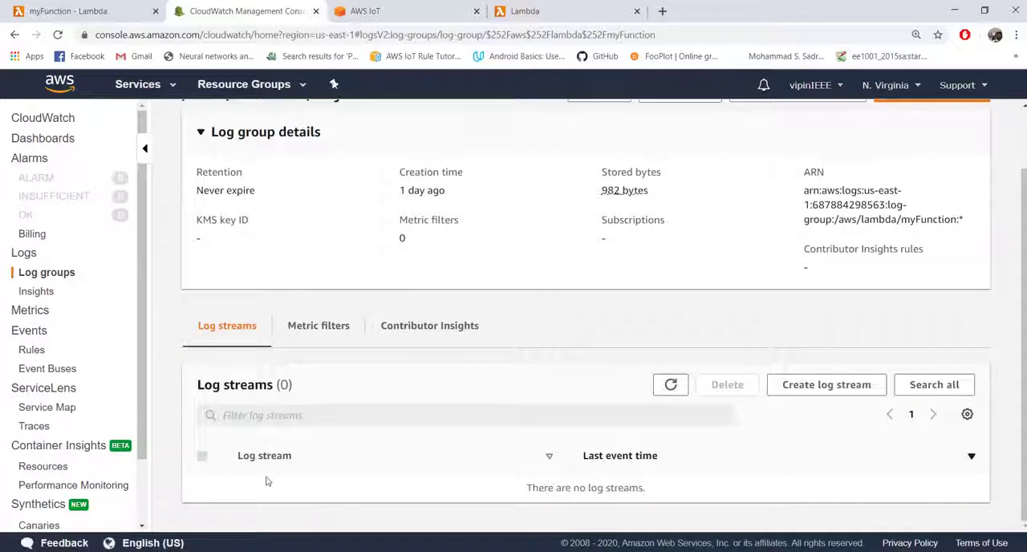
mouse_move(434, 494)
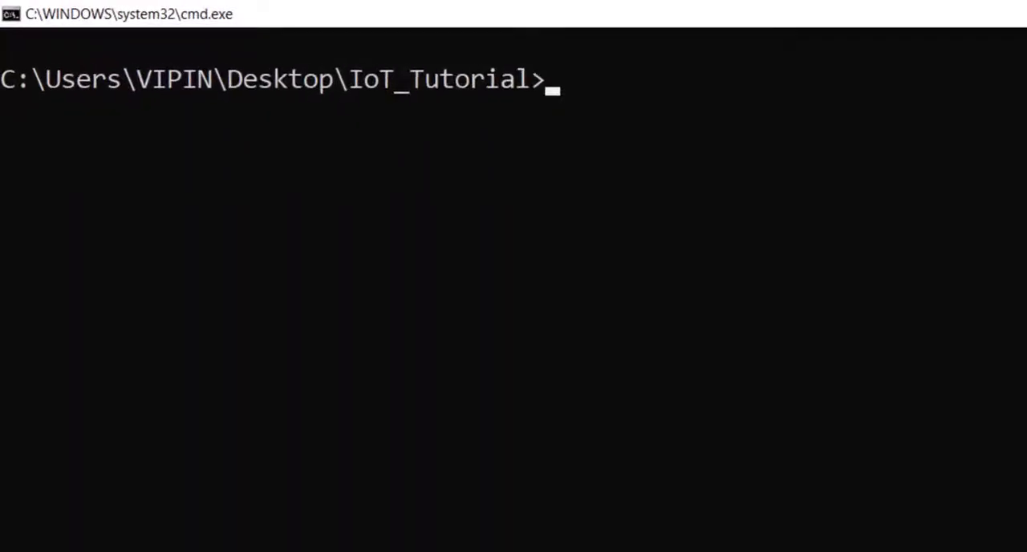
- Run python publisher.py to start sending messages
type("python publisher.py")
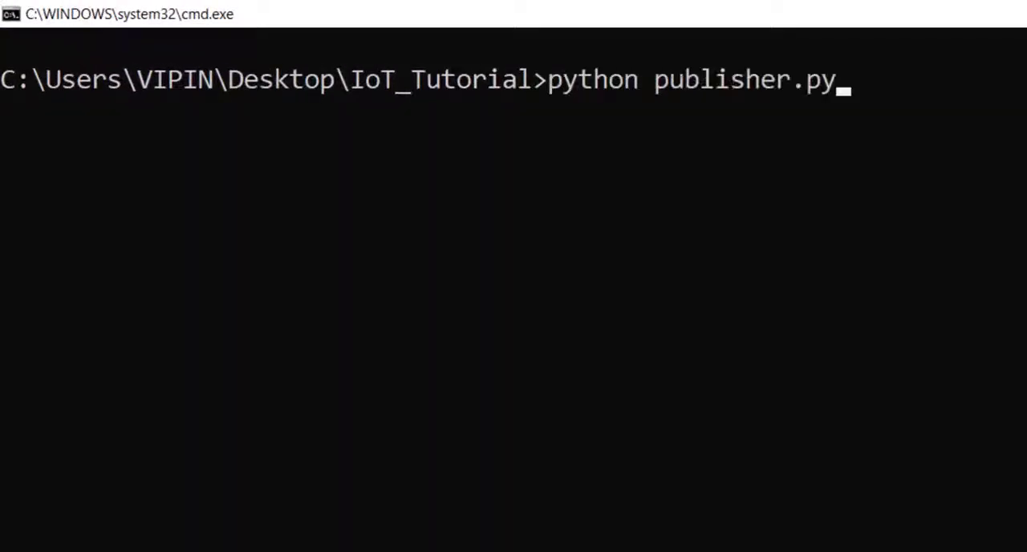
key("enter")
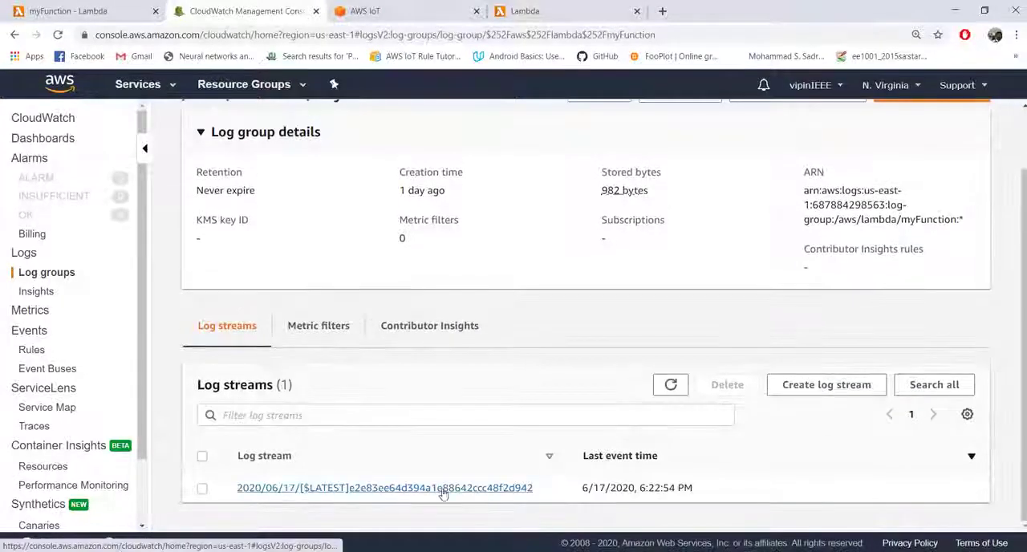
- Open the new log stream and scroll through the repeated Temperature readings between invocation records
left_click(383, 488)
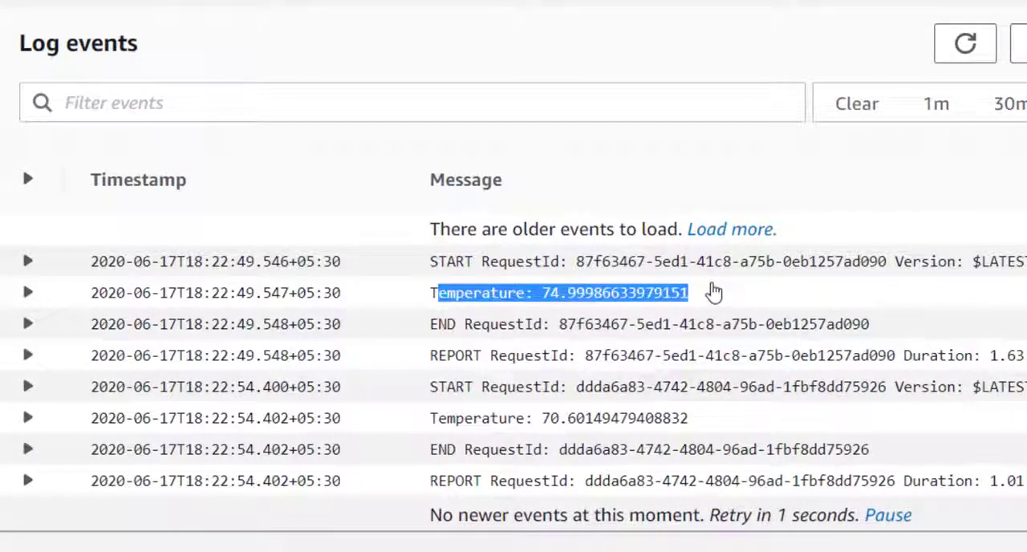
mouse_move(430, 302)
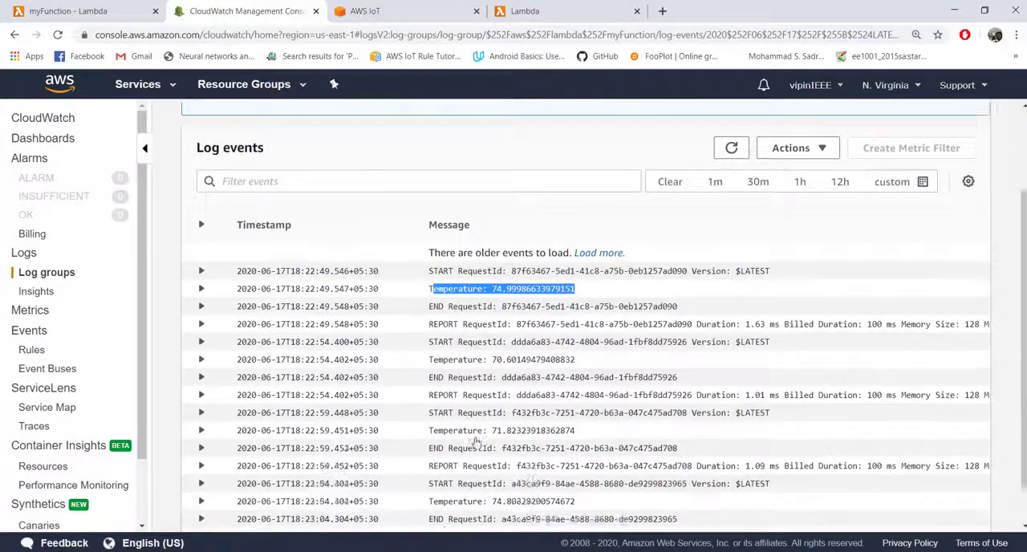
scroll("down", 3)
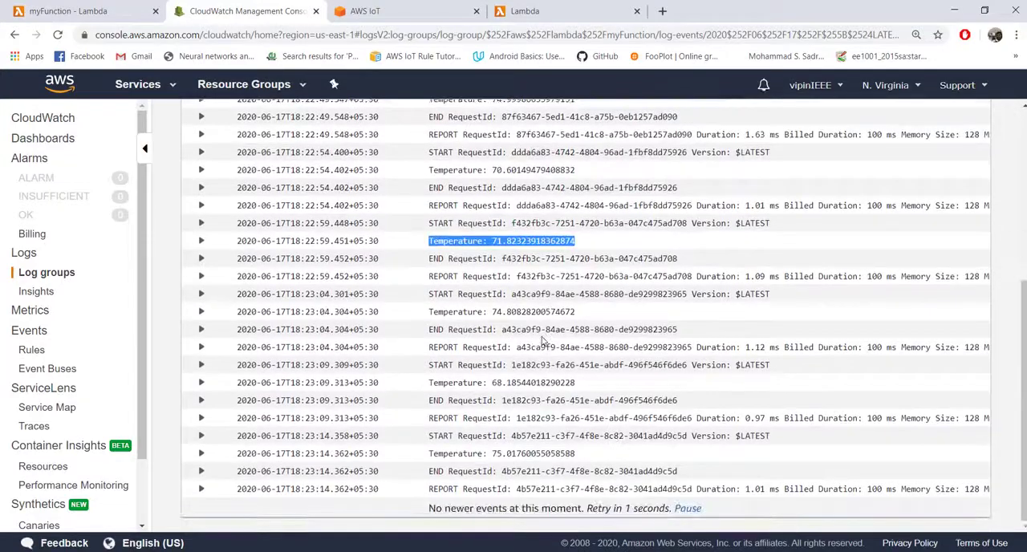
scroll("down", 3)
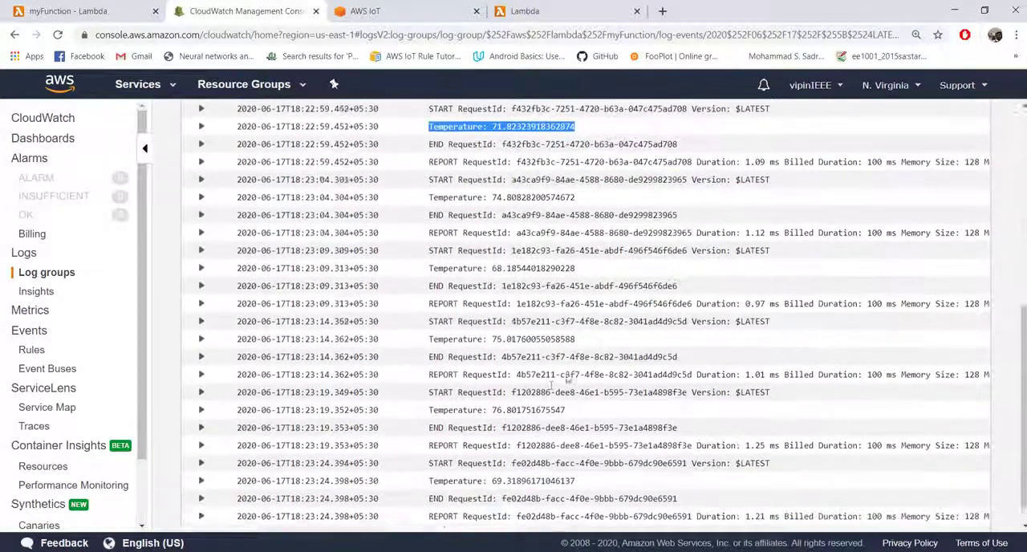
scroll("down", 3)
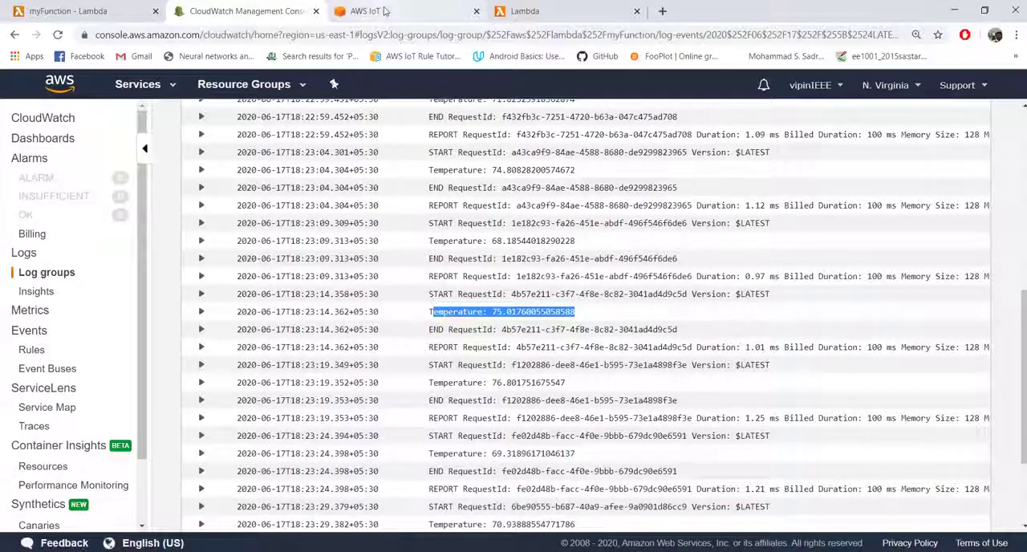
- Delete myLambdaRule from the rules list, leaving only the two disabled rules
left_click(366, 10)
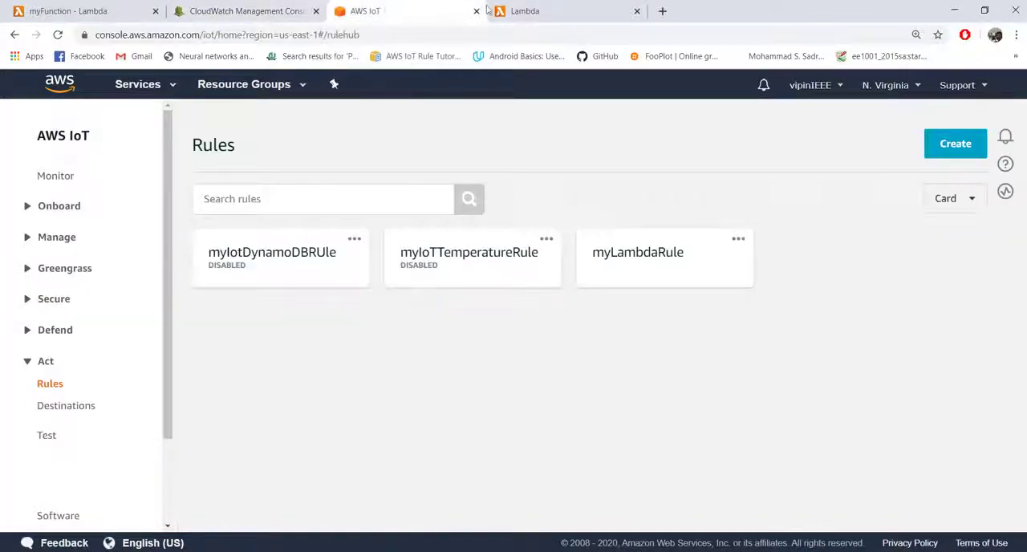
left_click(525, 10)
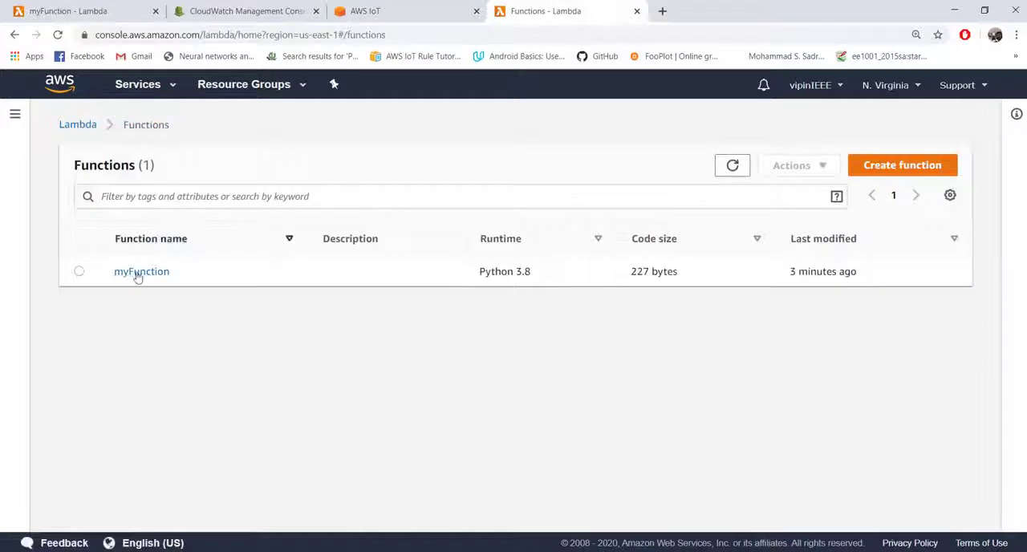
left_click(141, 271)
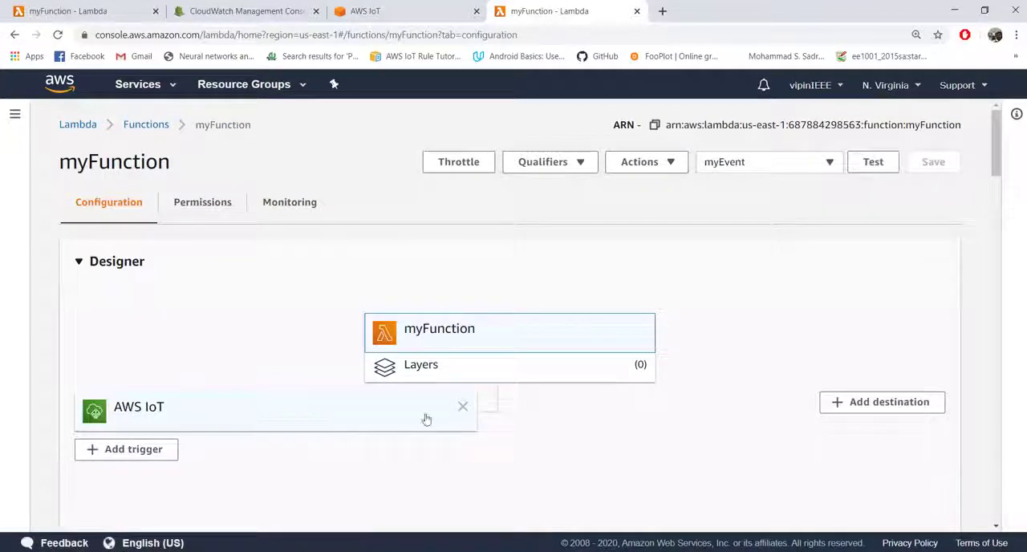
mouse_move(308, 413)
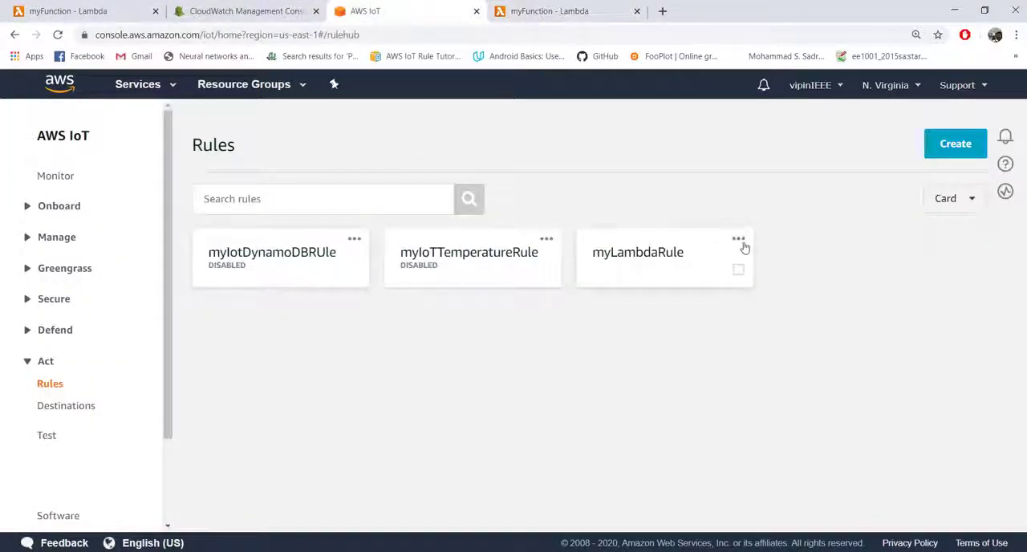
left_click(738, 239)
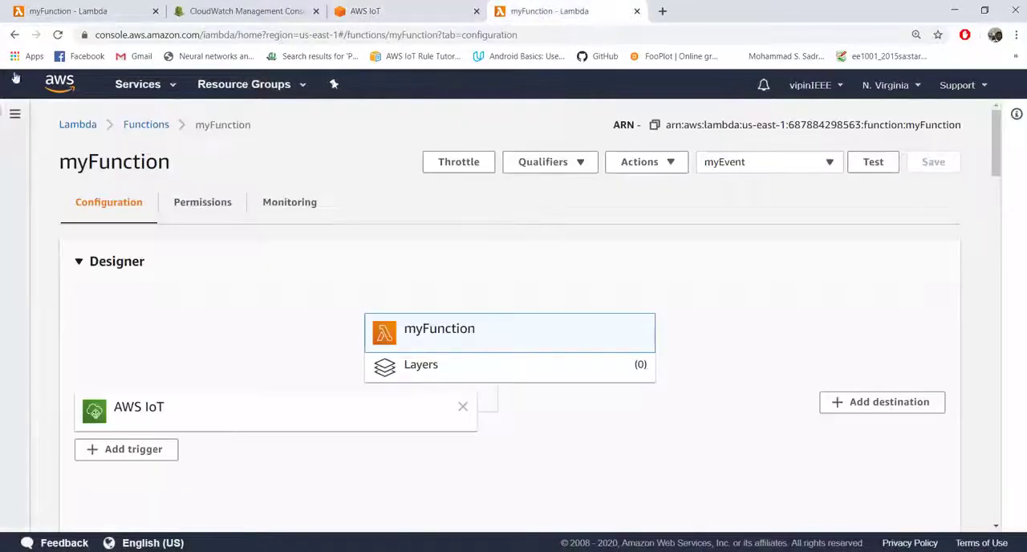
left_click(58, 35)
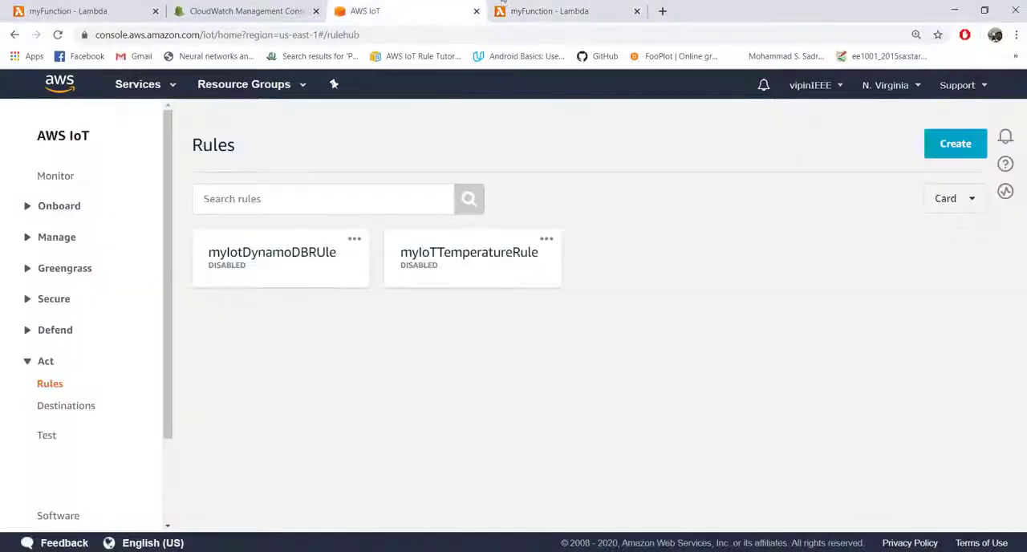
- On myFunction, start Add trigger and choose AWS IoT as the trigger source
left_click(568, 9)
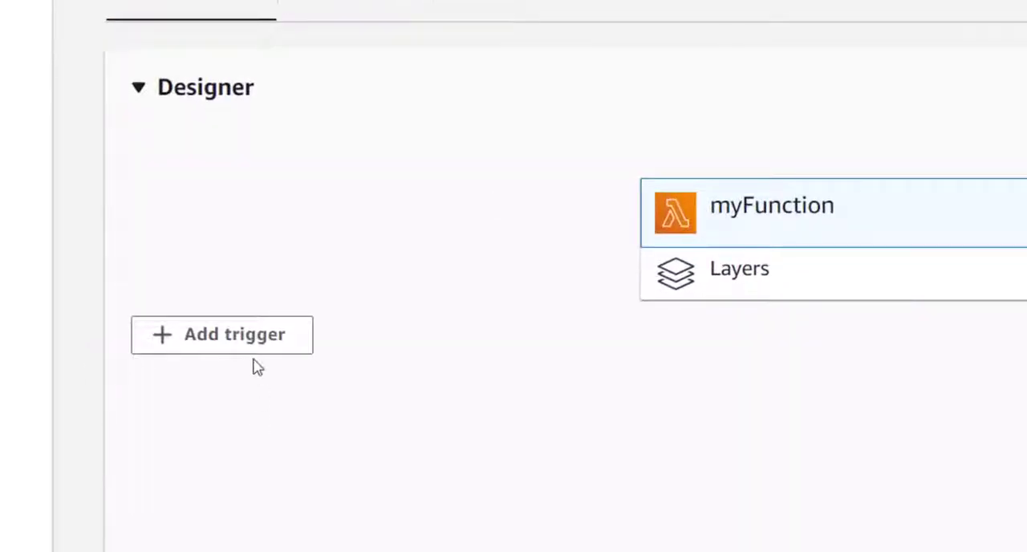
scroll("down", 3)
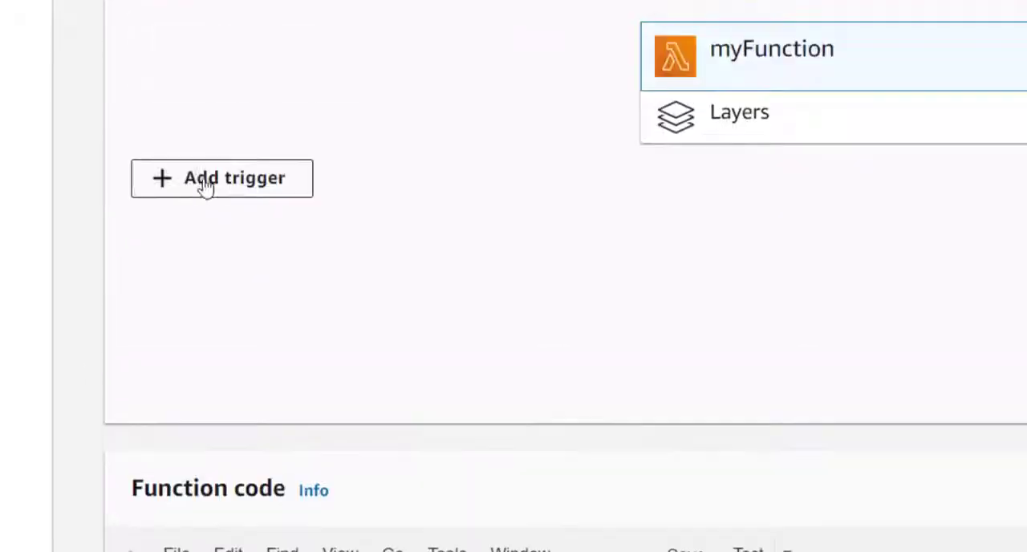
left_click(221, 177)
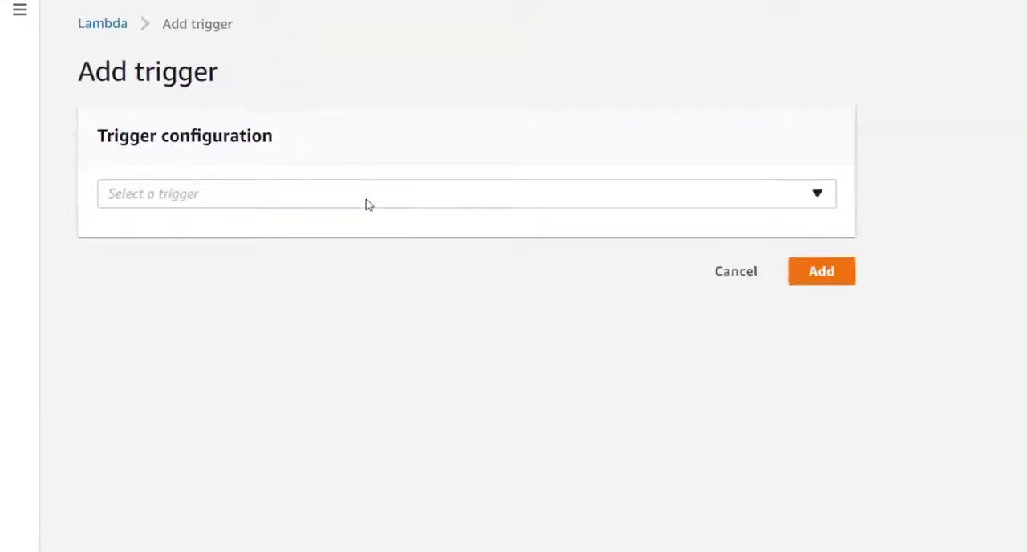
left_click(465, 192)
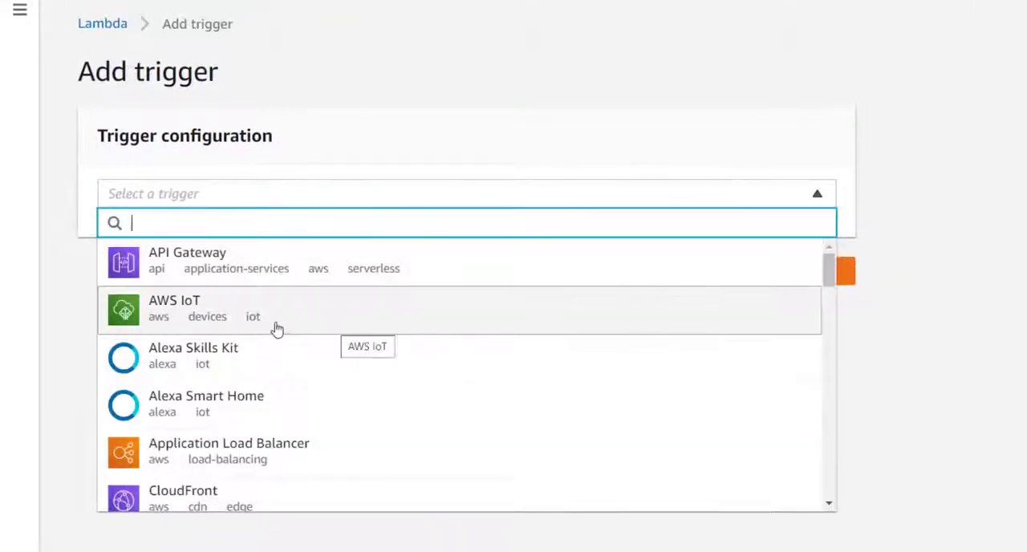
mouse_move(175, 315)
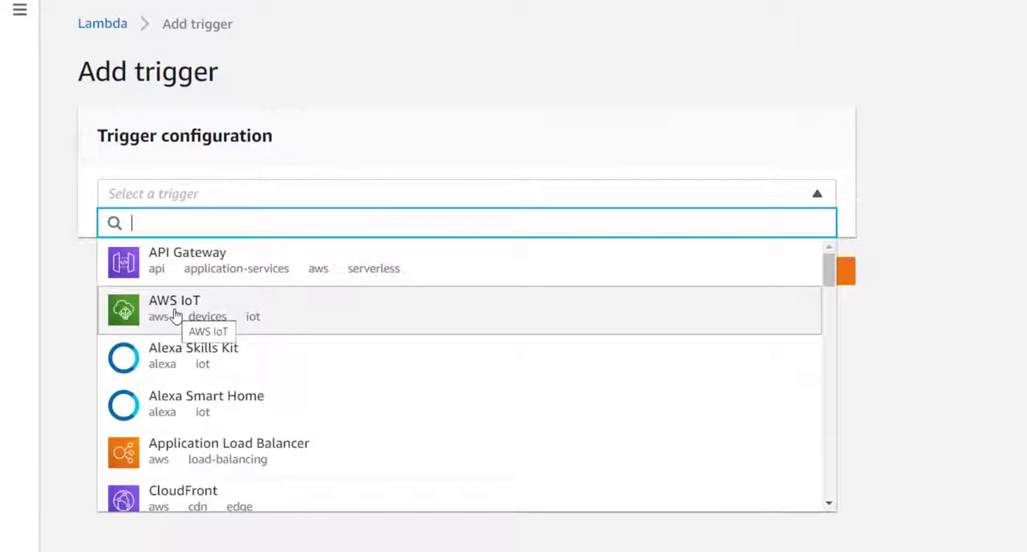
scroll("down", 3)
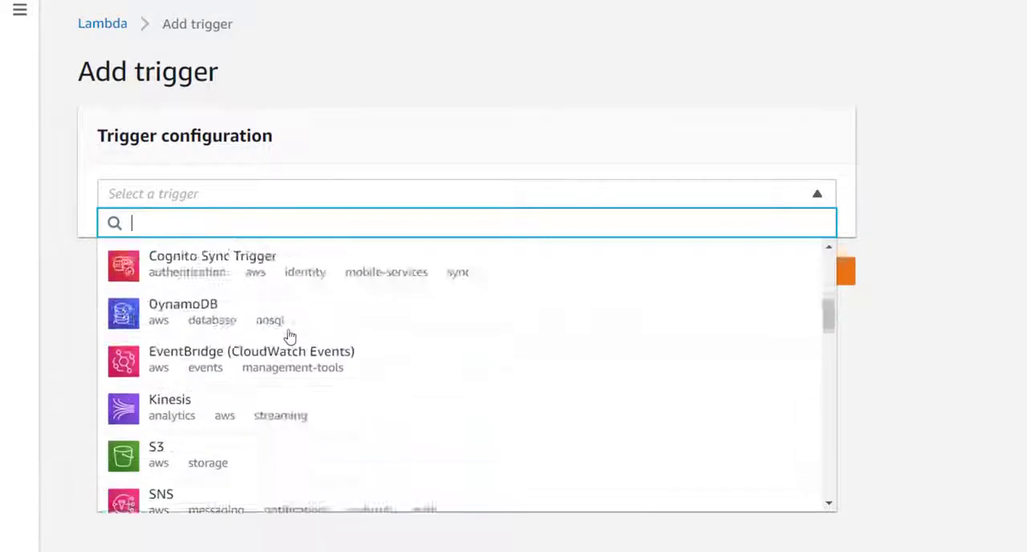
scroll("down", 3)
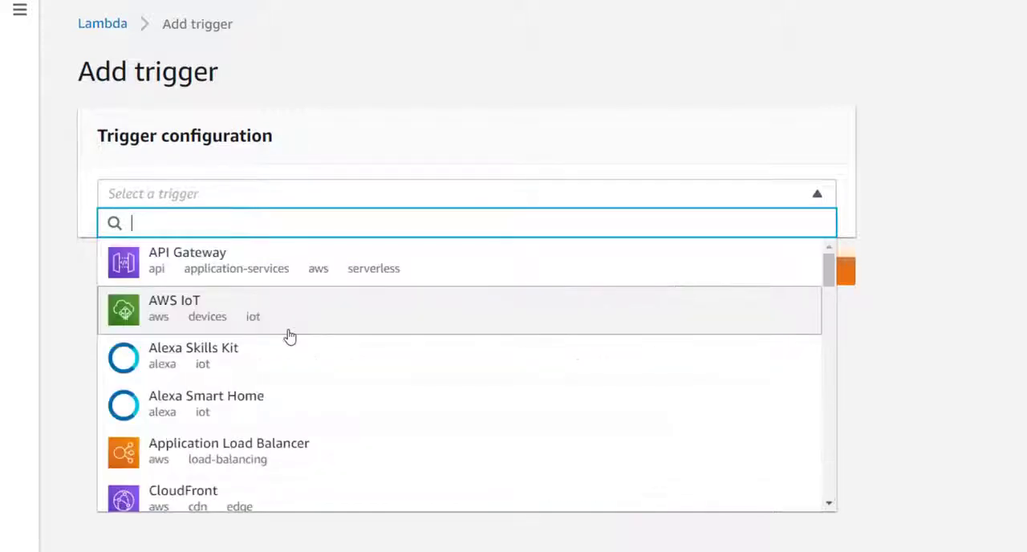
scroll("down", 3)
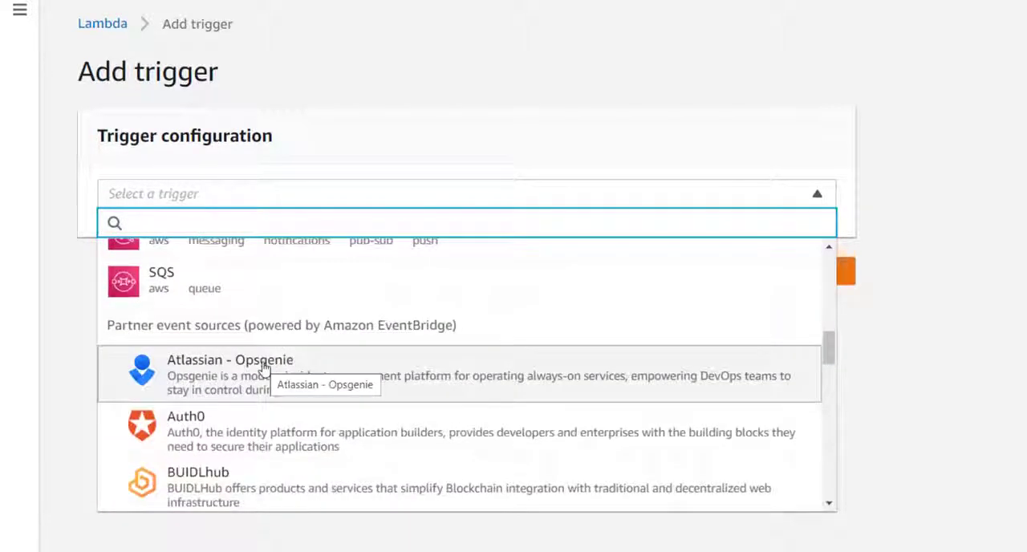
scroll("down", 3)
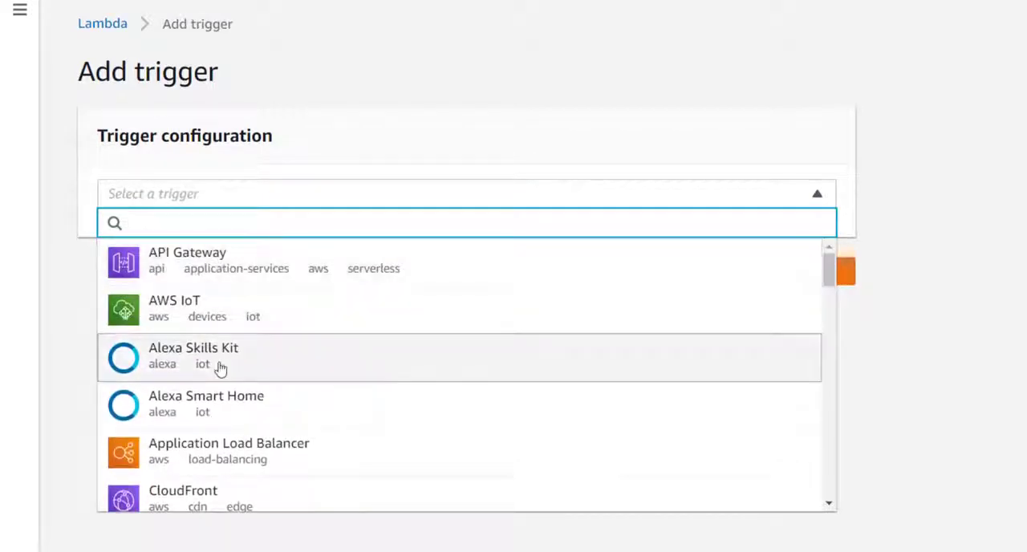
left_click(173, 308)
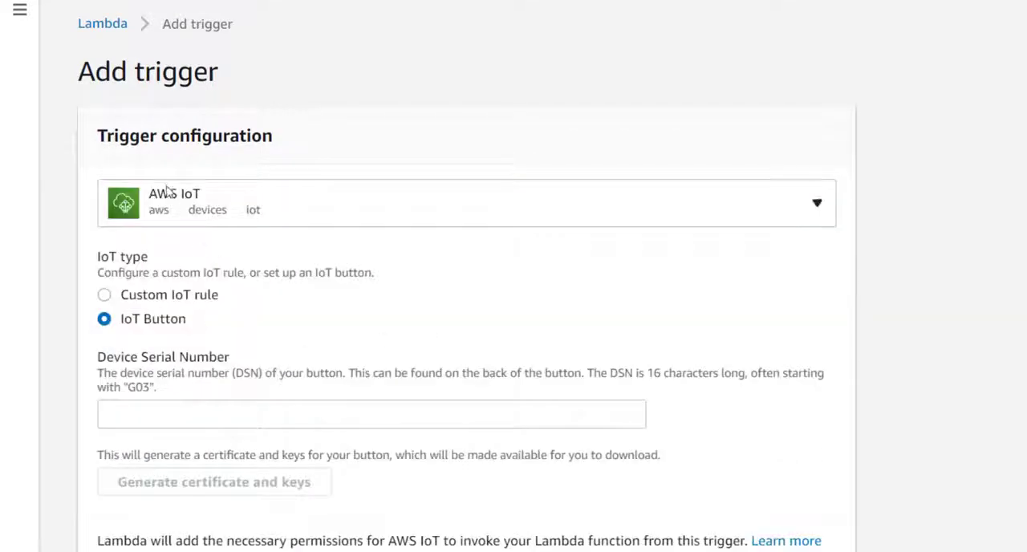
mouse_move(105, 294)
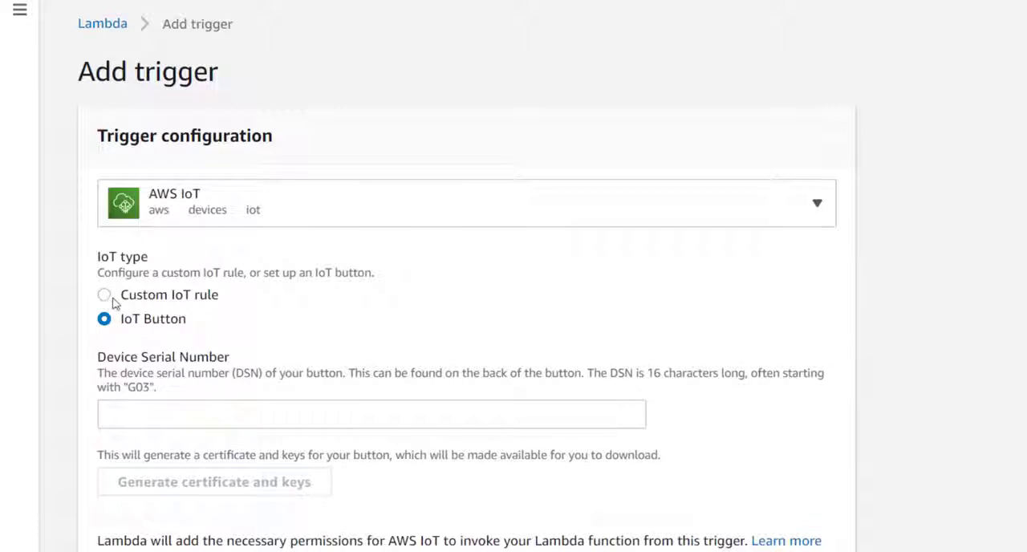
- Select Custom IoT rule, create a new rule myRule with query SELECT * FROM 'temperatureTopic'
left_click(103, 294)
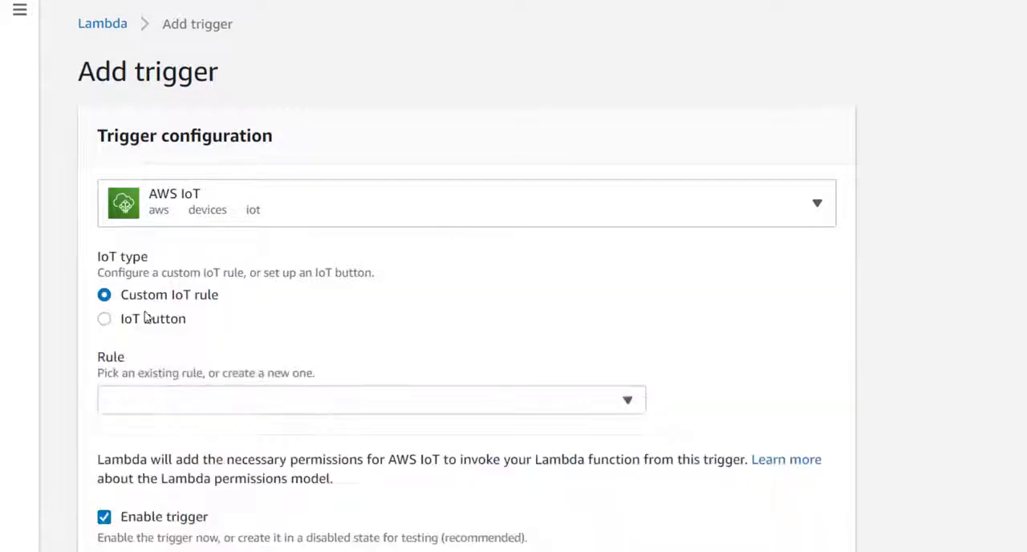
scroll("down", 3)
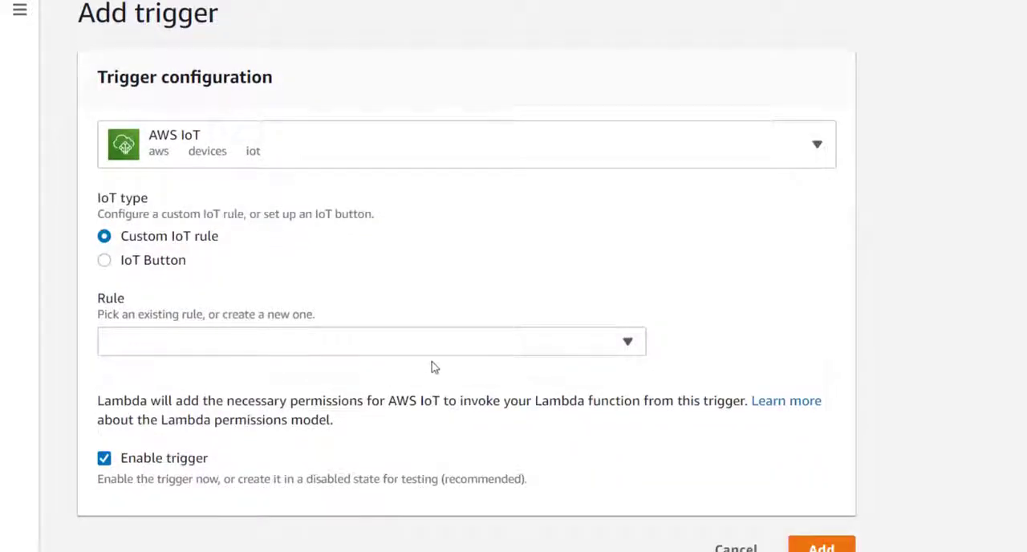
left_click(371, 340)
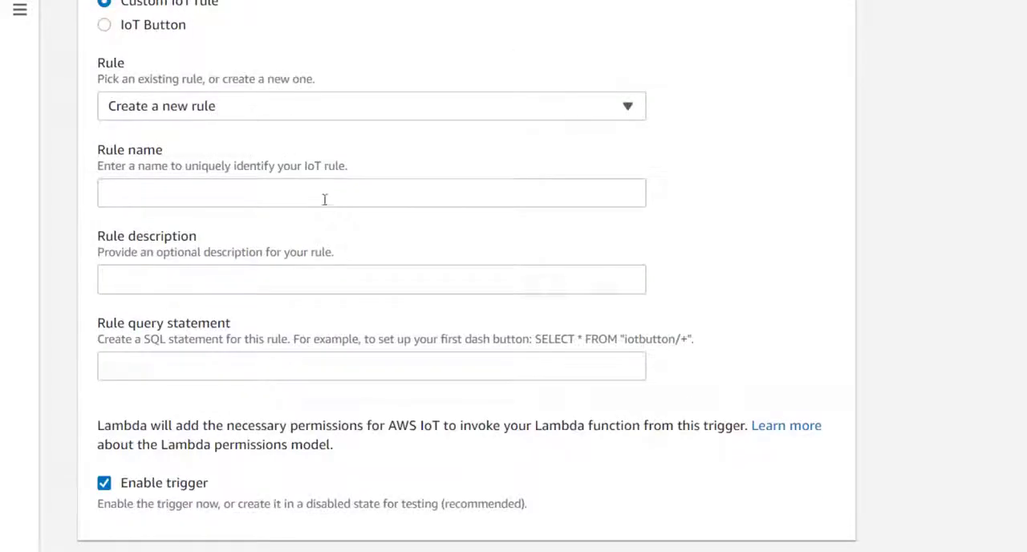
type("myRule")
type("SELECT *")
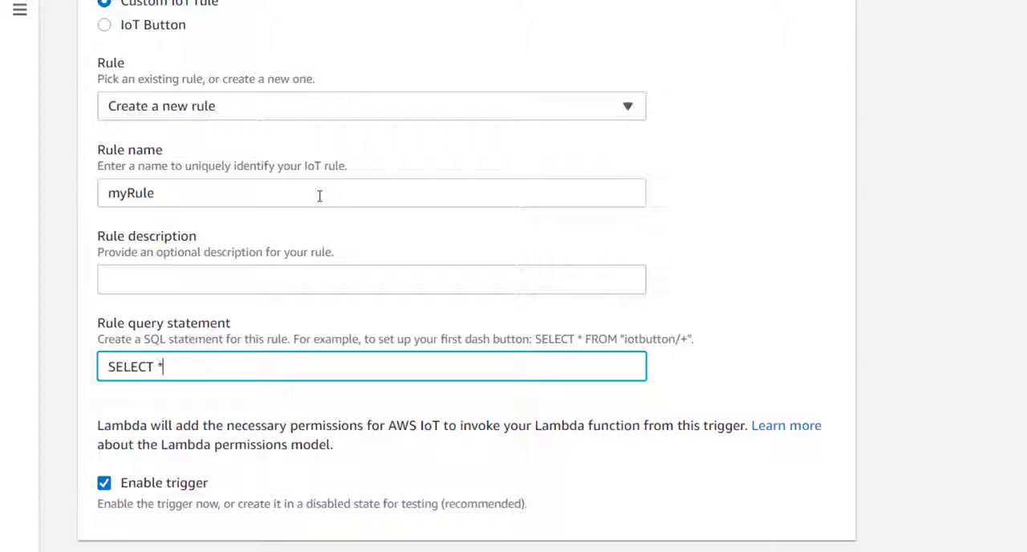
type("FROM")
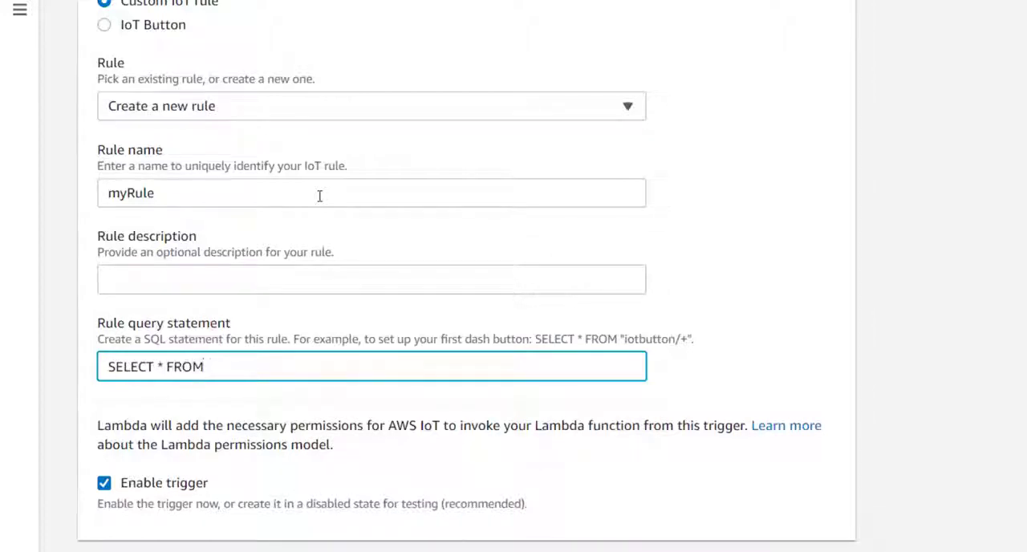
type("'temperatureTopic'")
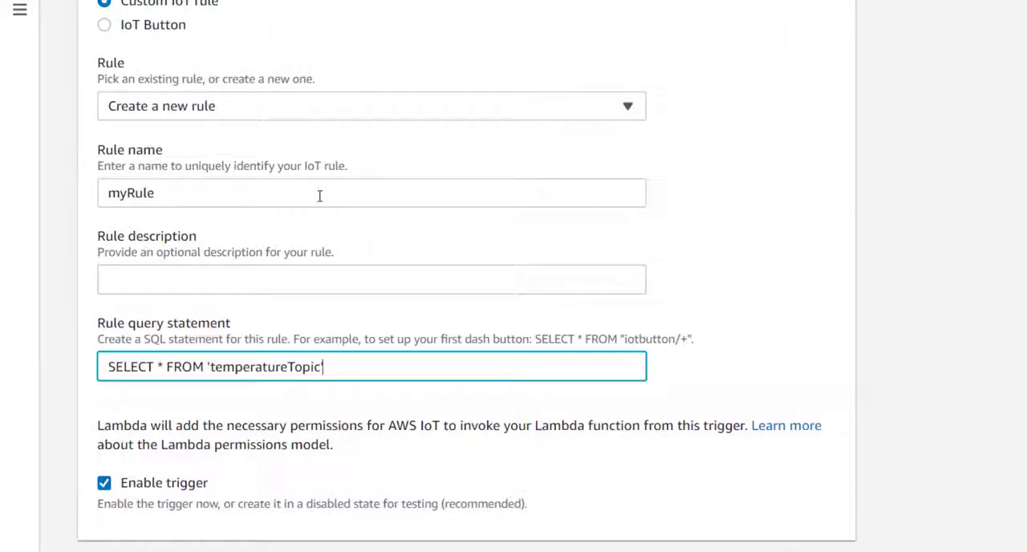
scroll("down", 3)
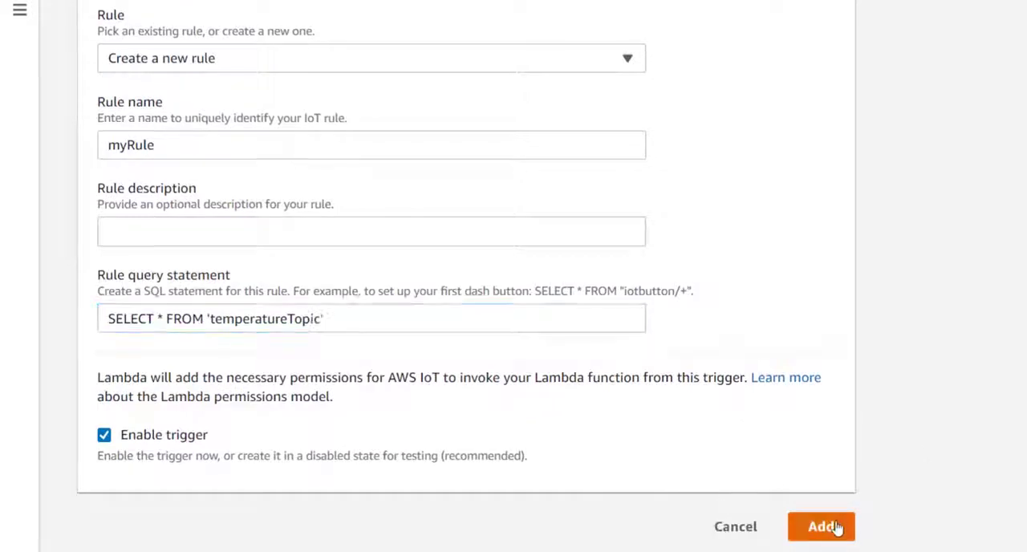
- Add the trigger and confirm the success banner reporting myRule was added to myFunction
left_click(822, 526)
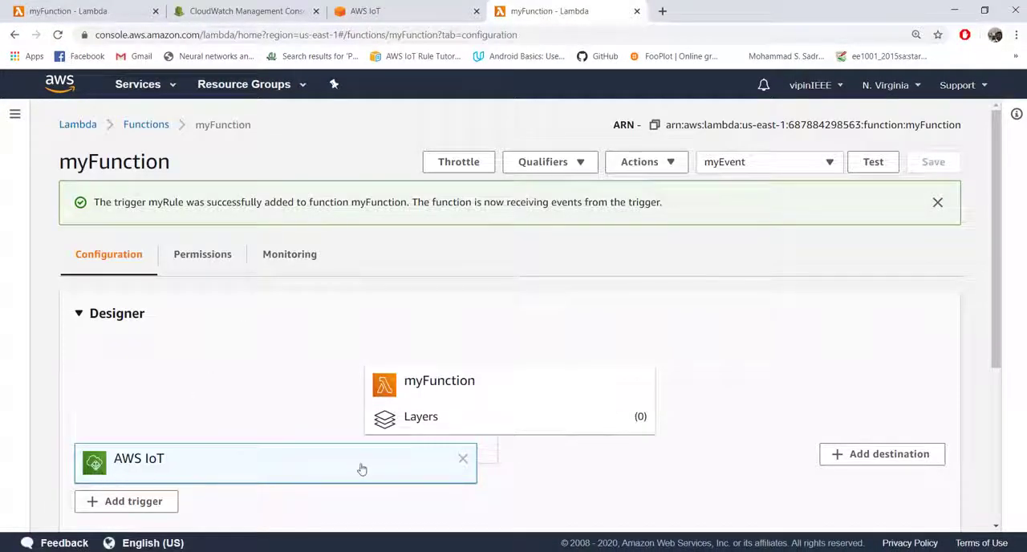
scroll("down", 3)
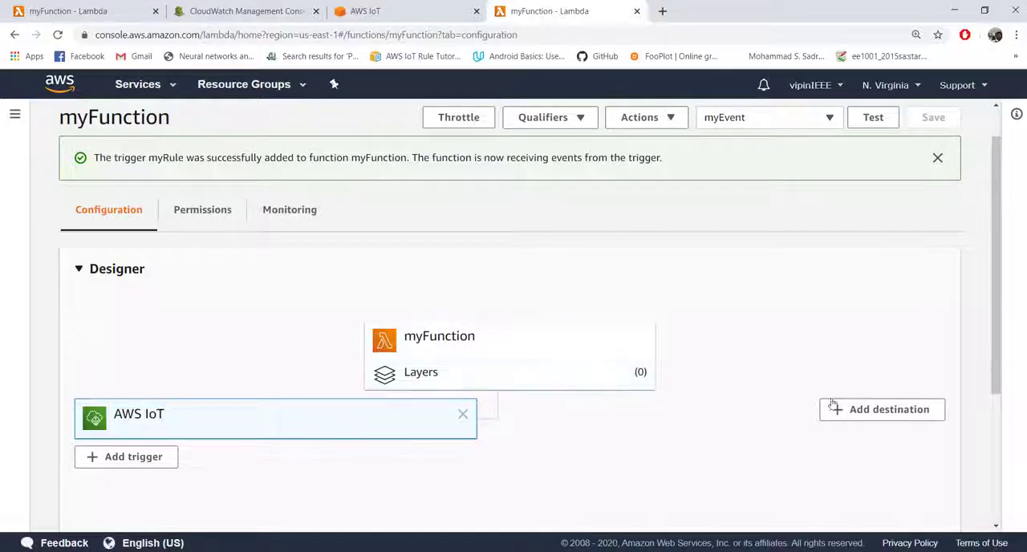
mouse_move(475, 355)
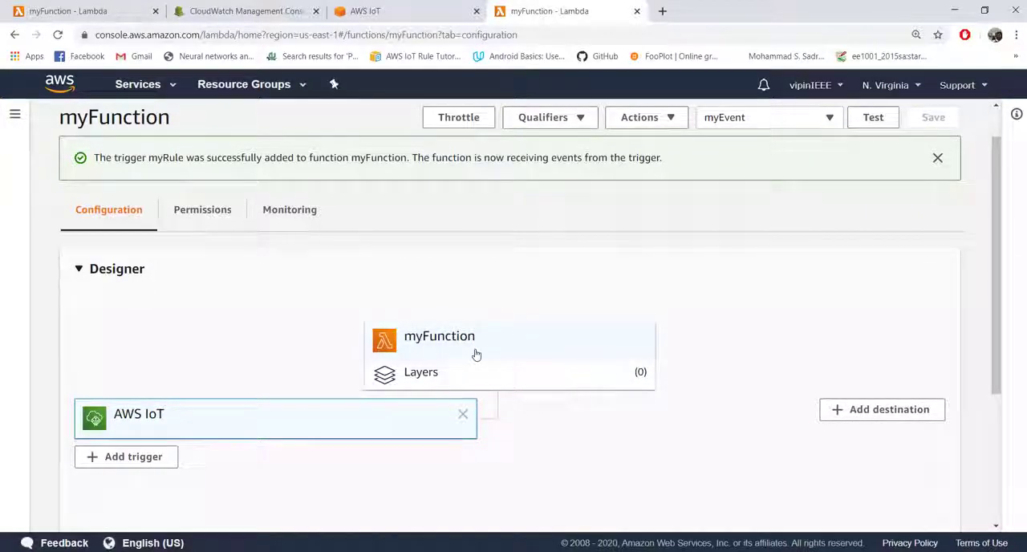